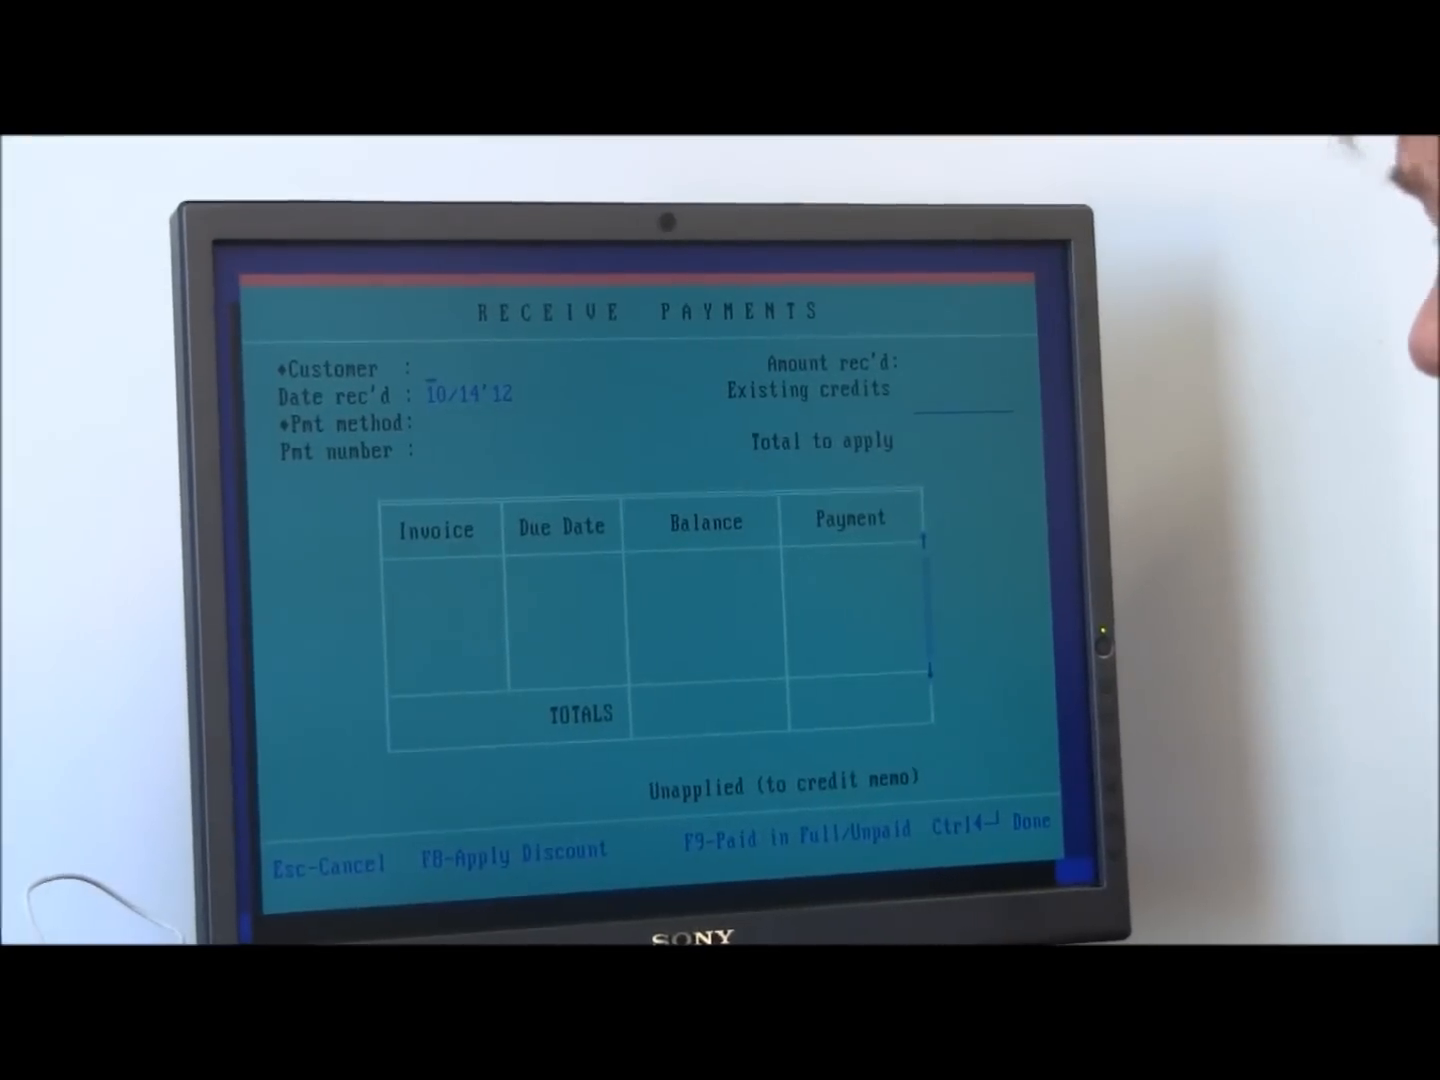
text(Mason, Bob)
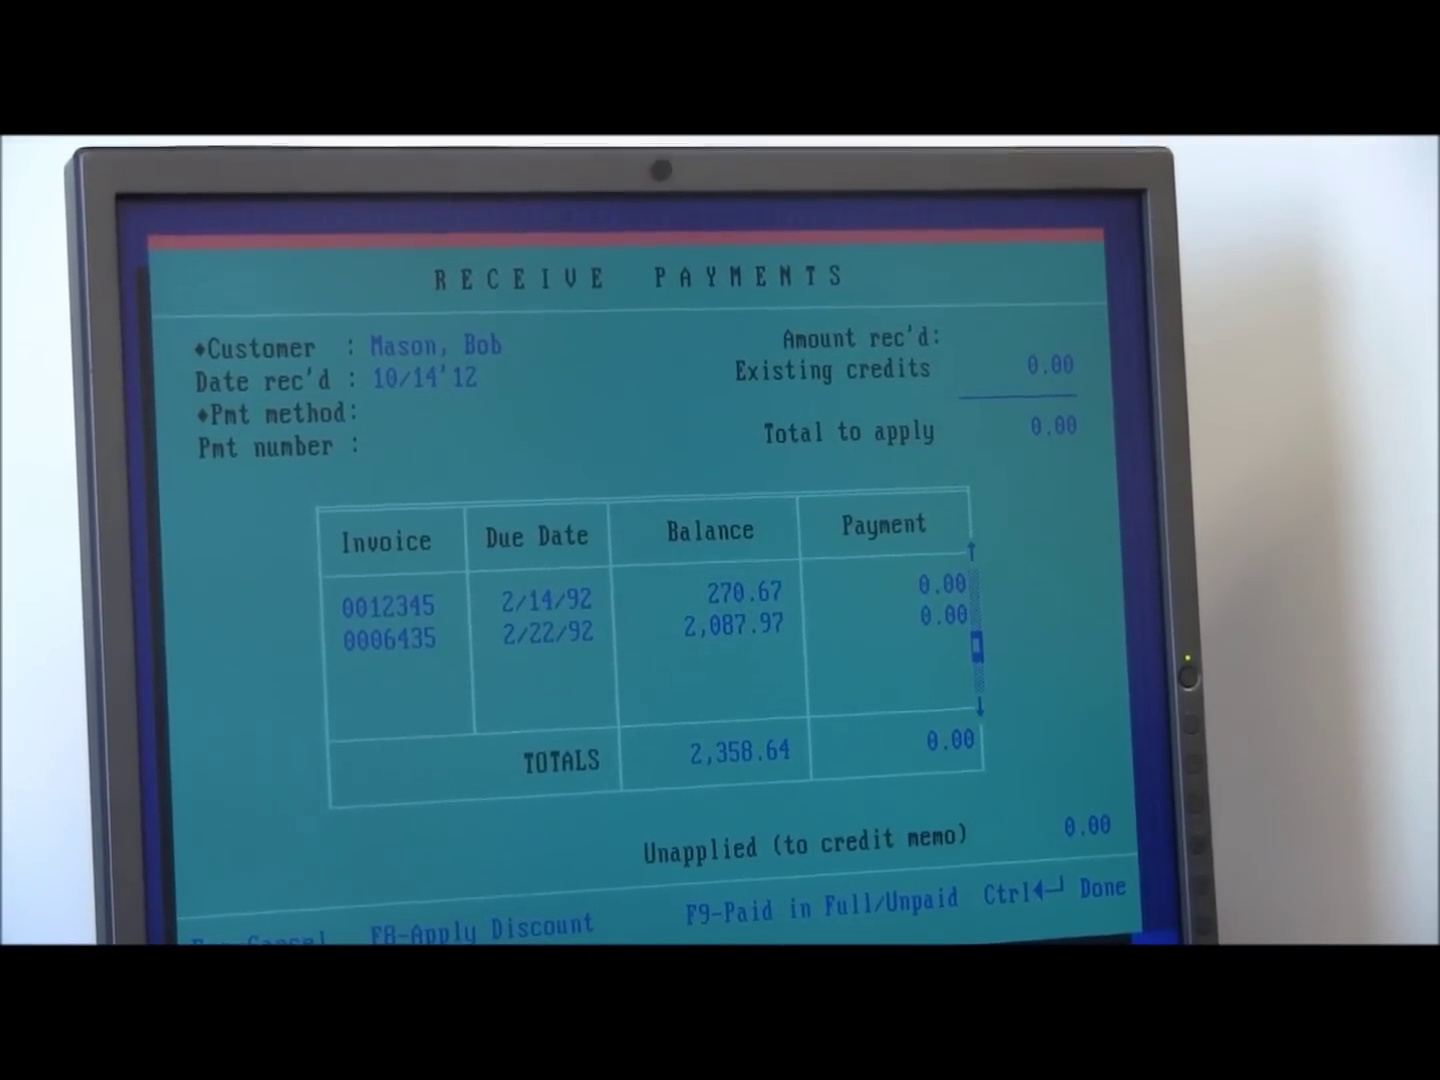
text(2358.)
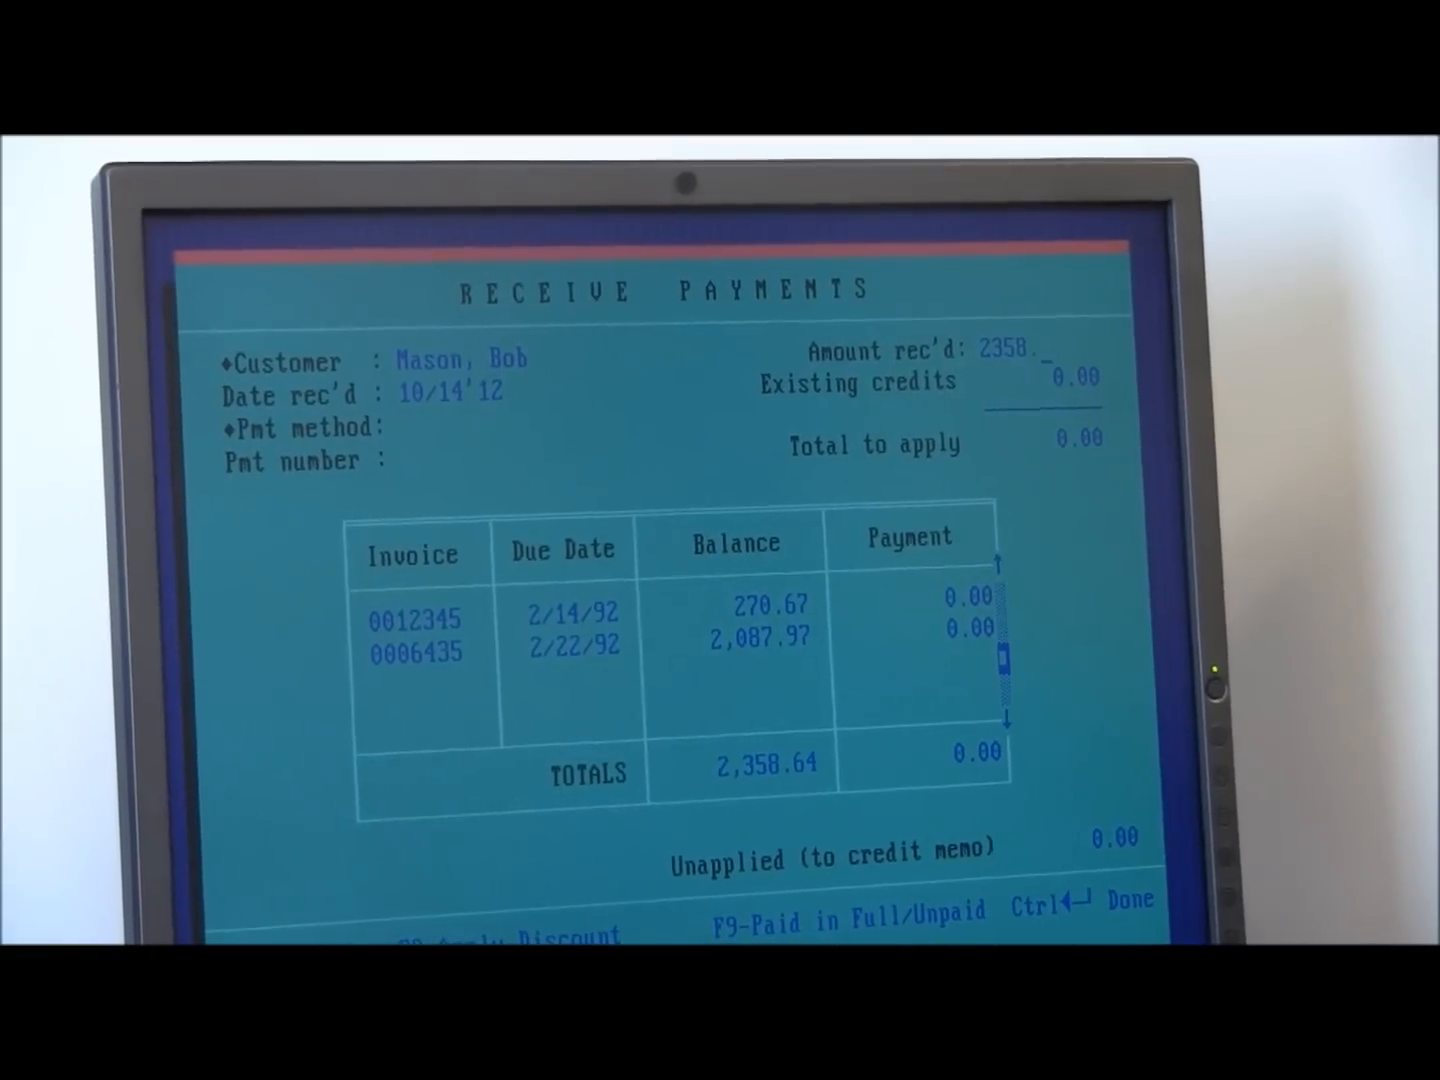
key(F9)
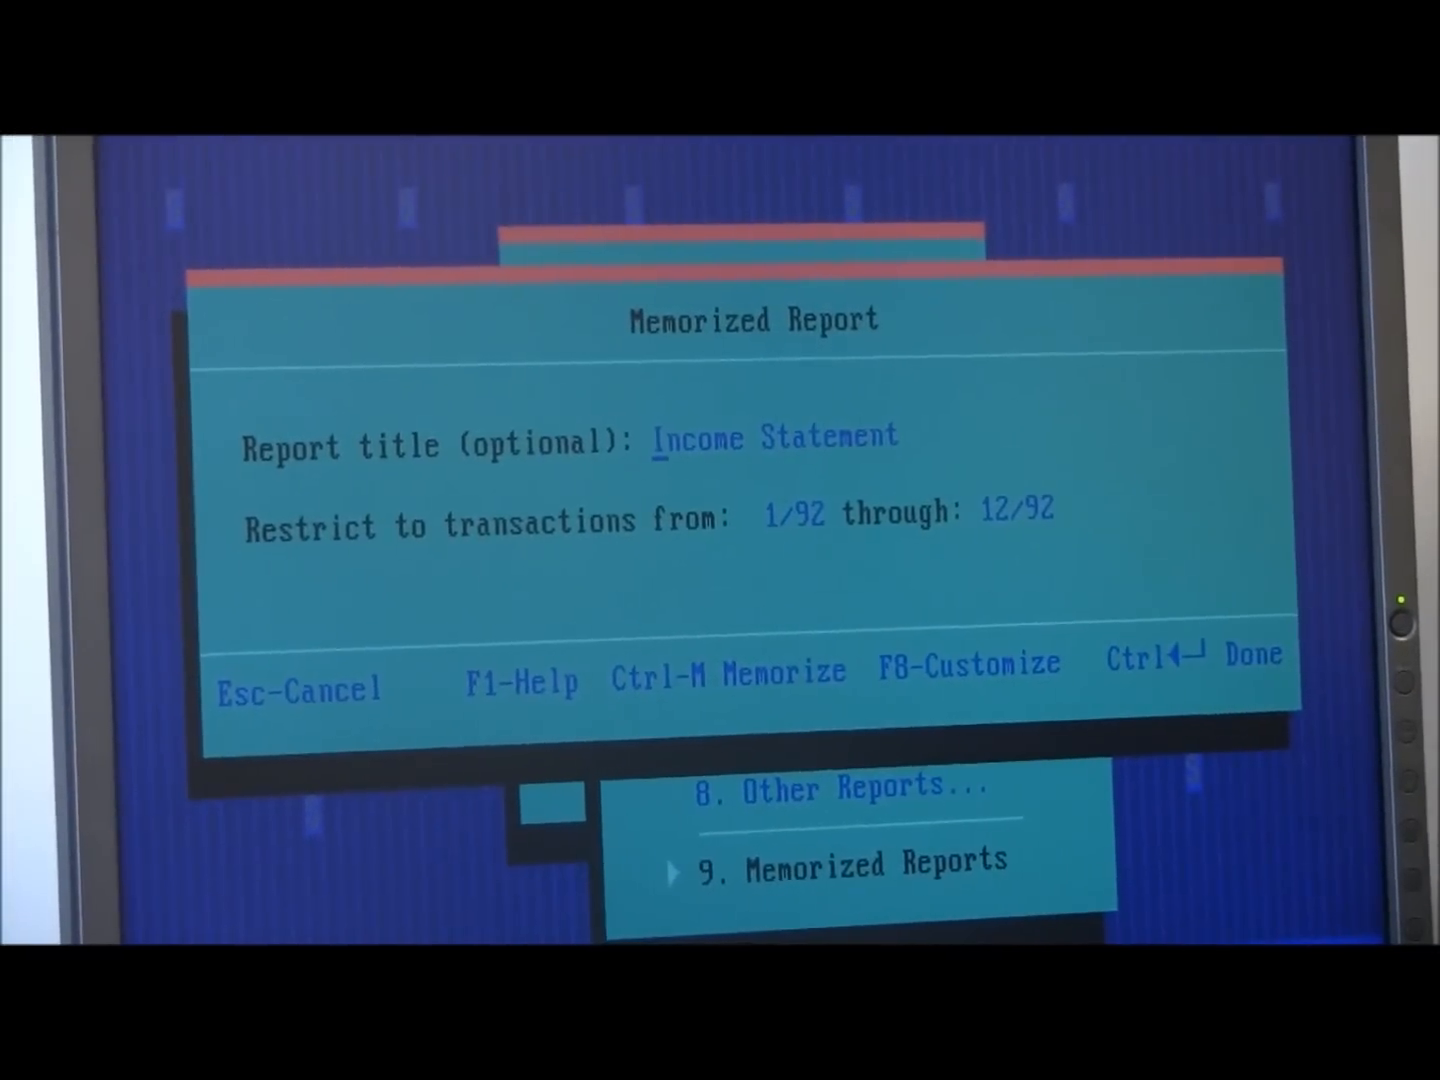
Run the memorized Income Statement report for 1/92 through 12/92.
key(Enter)
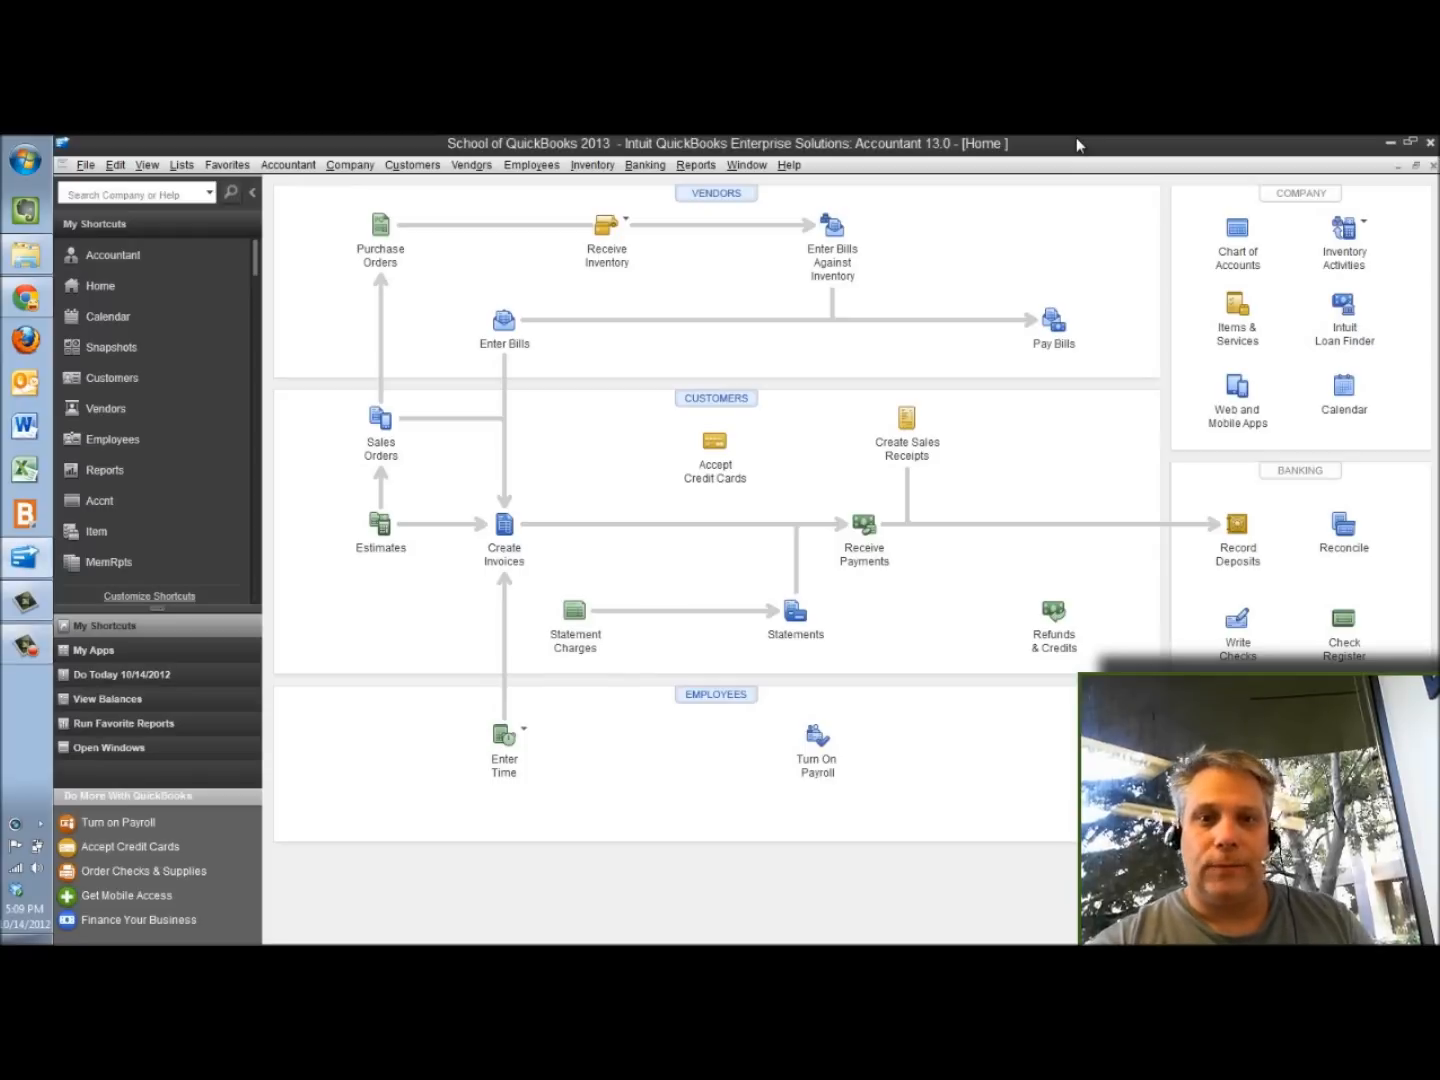
click(1236, 618)
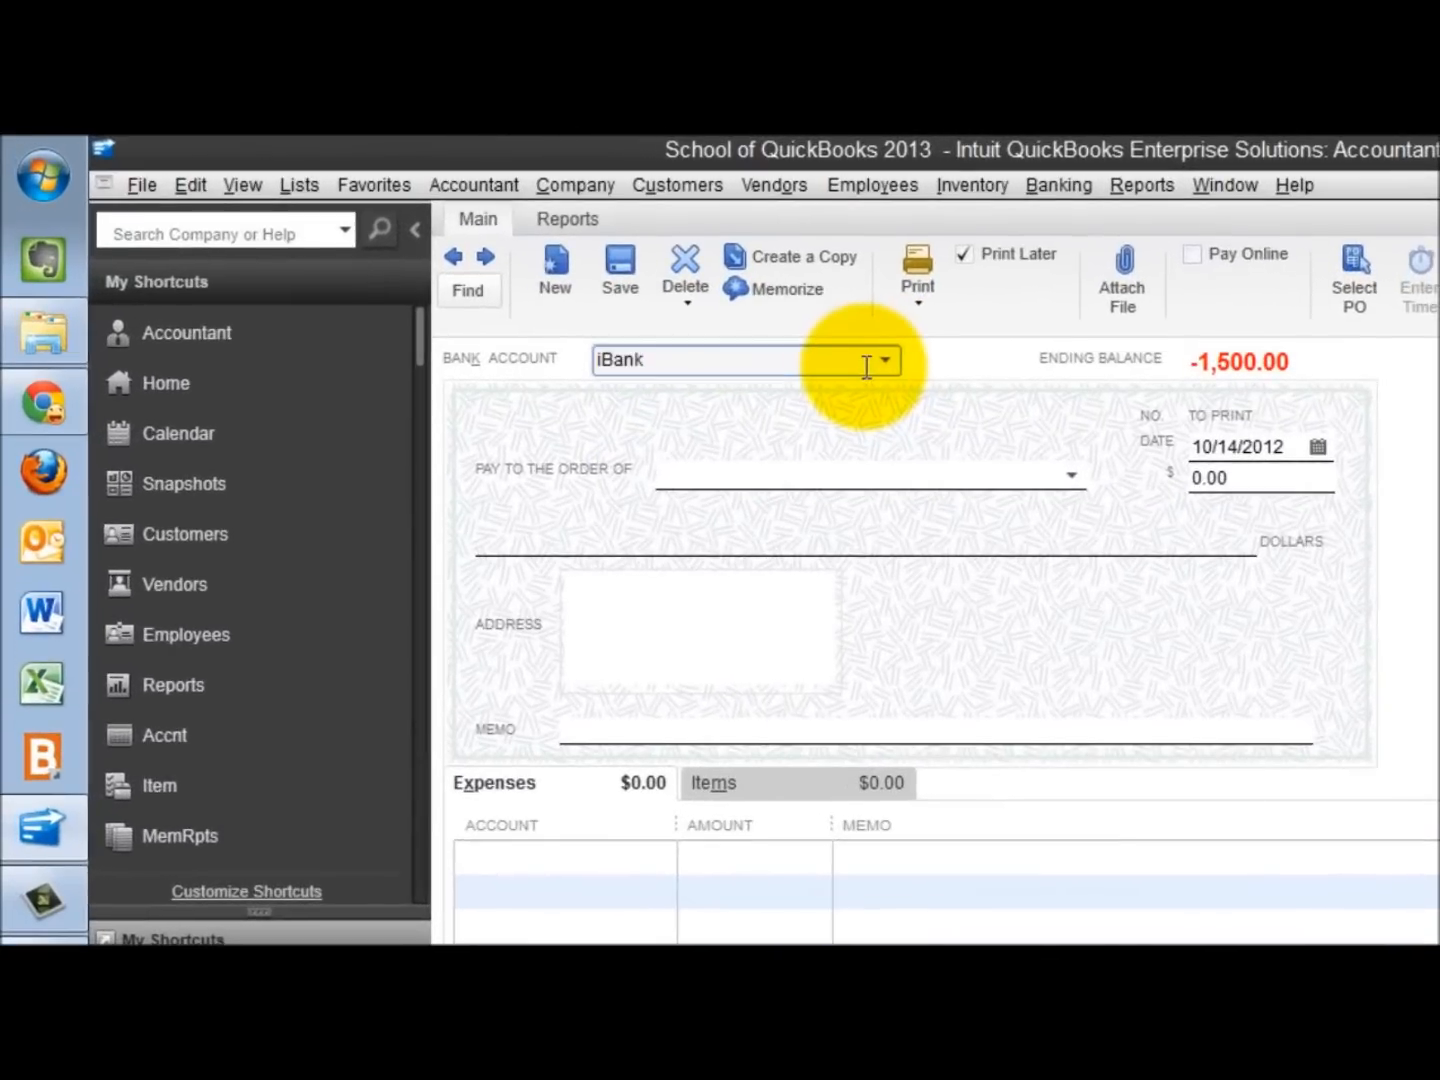
mouse_move(880, 370)
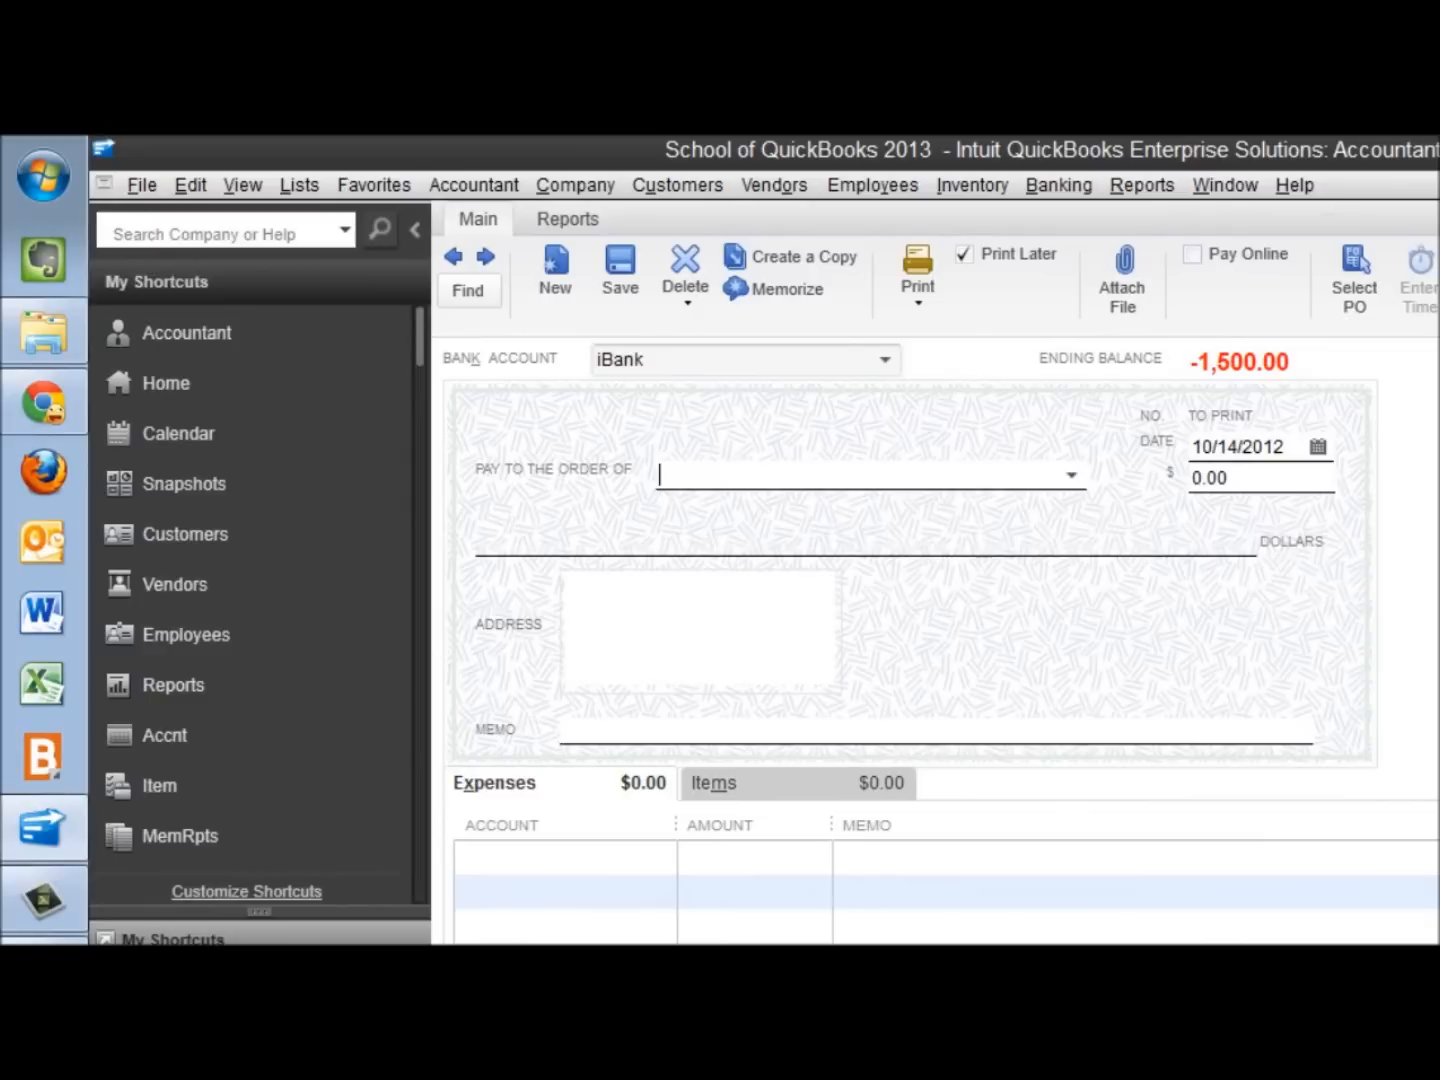
text(Joe Mason)
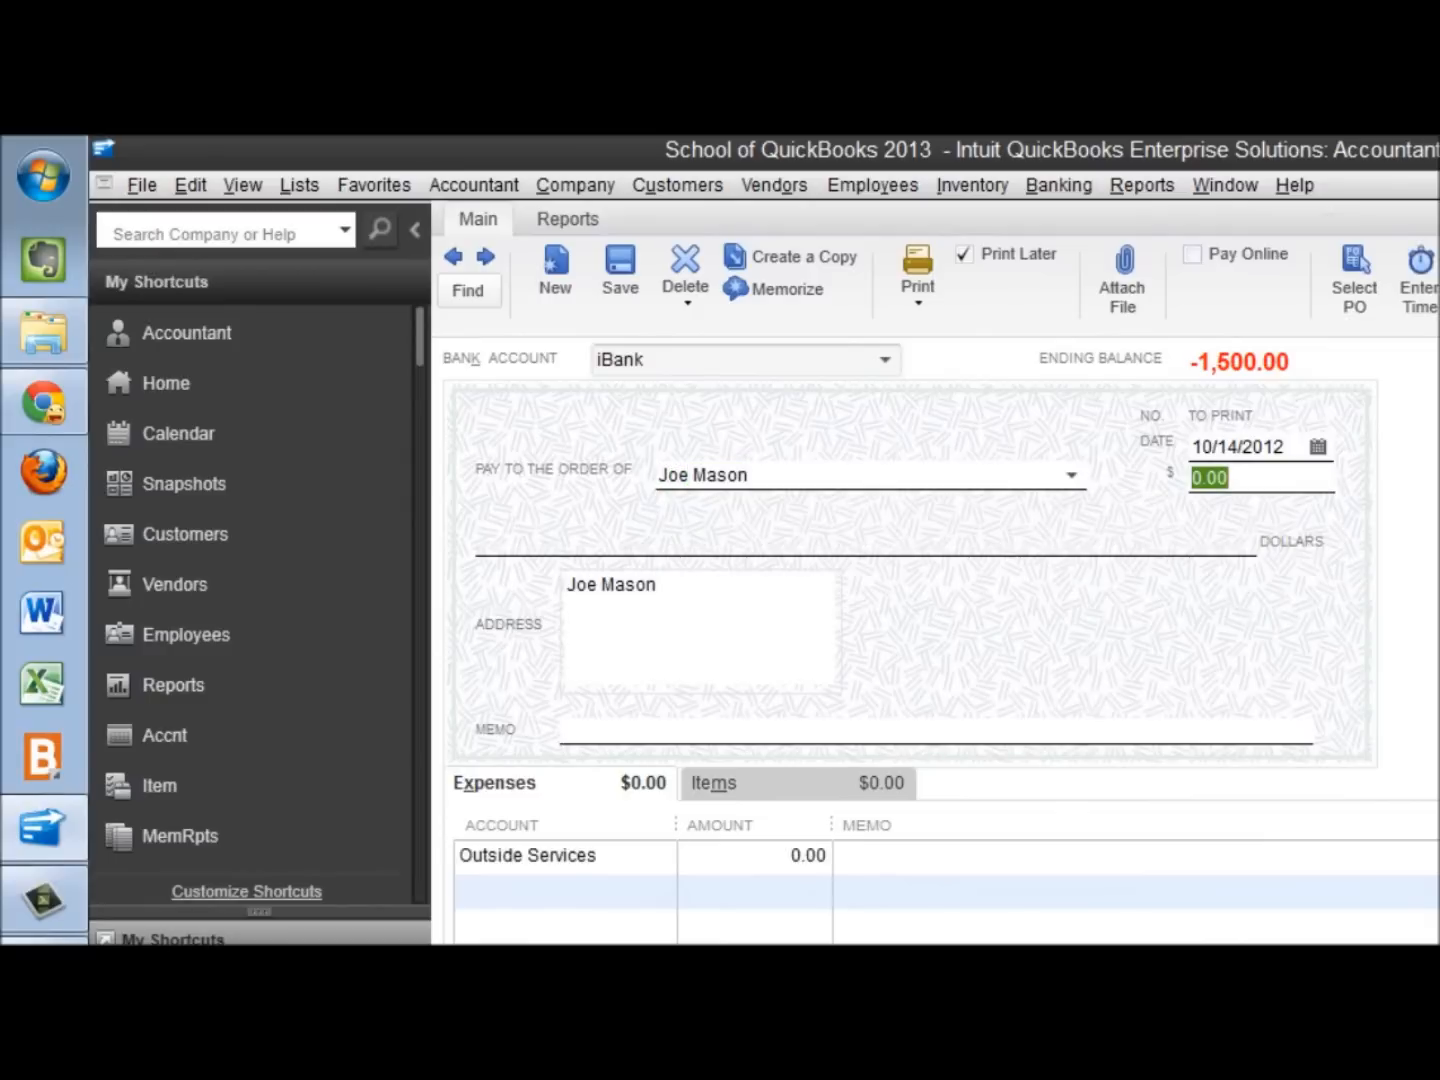
text(15)
click(754, 854)
text(75)
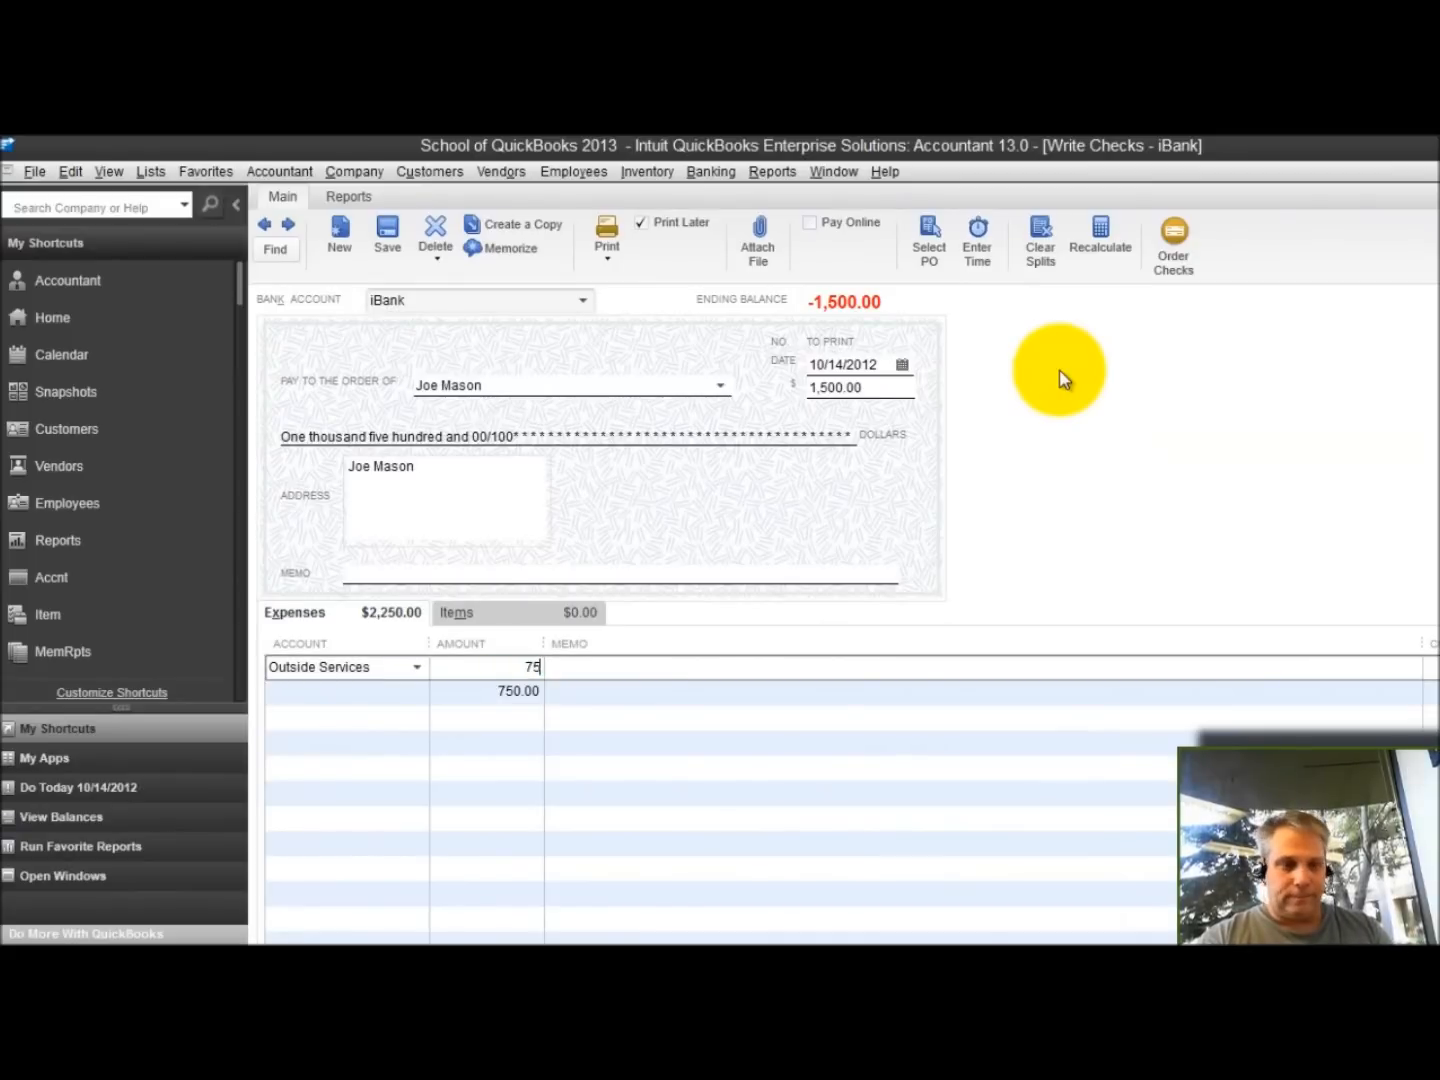
click(416, 668)
text(1,300)
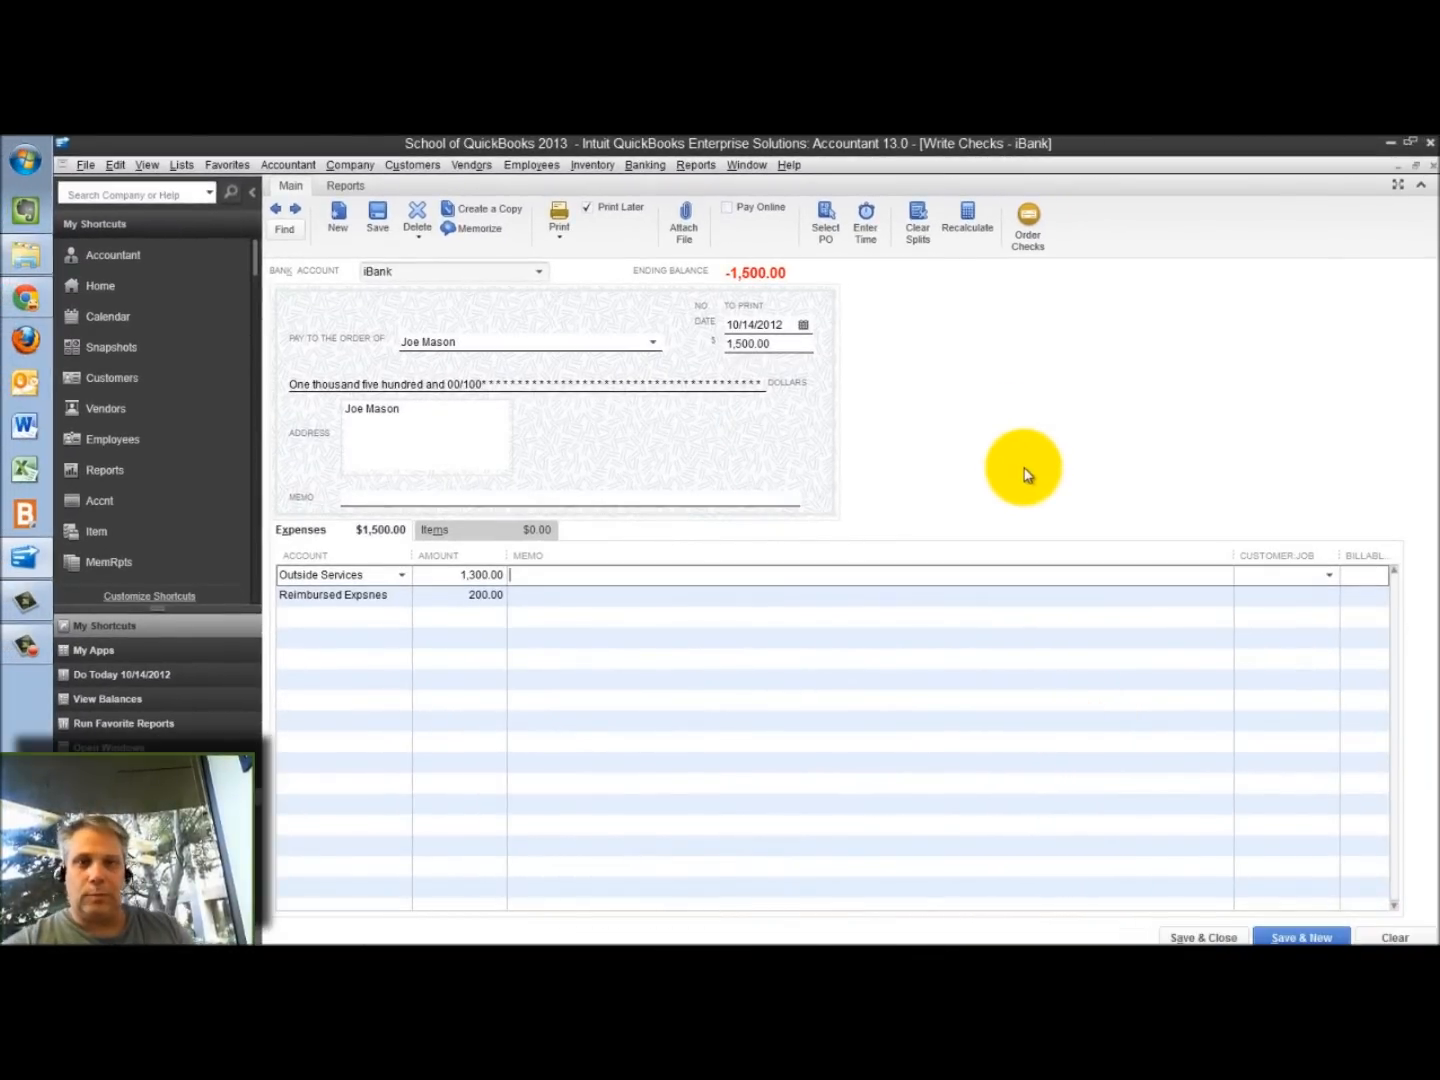
mouse_move(1204, 938)
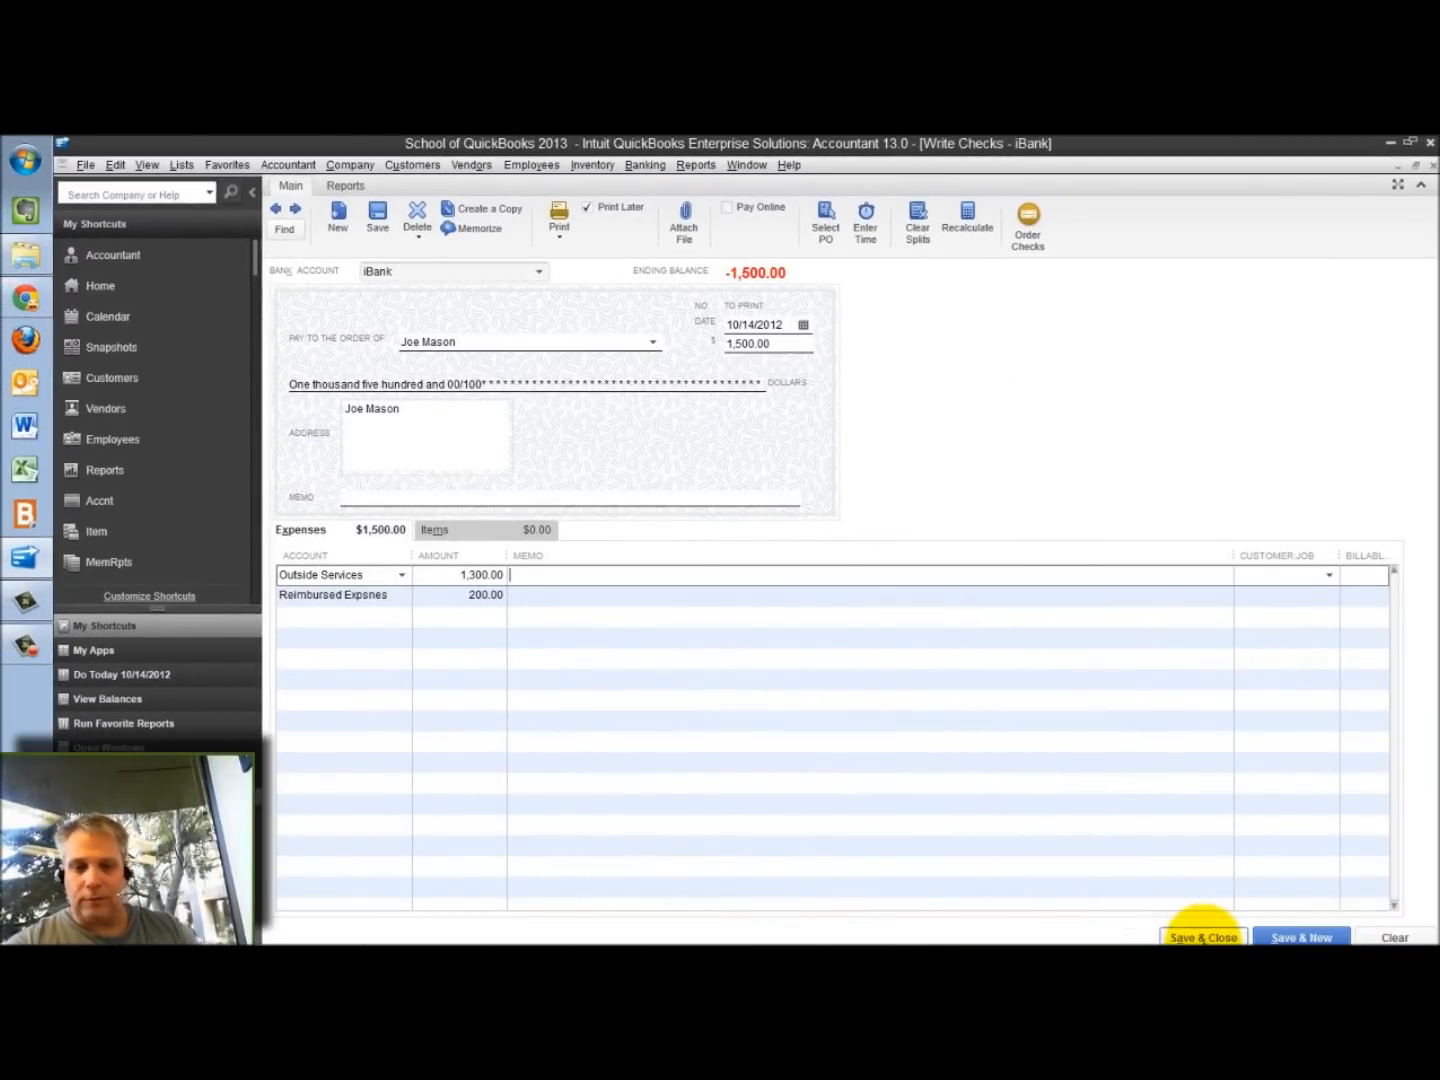
click(1204, 936)
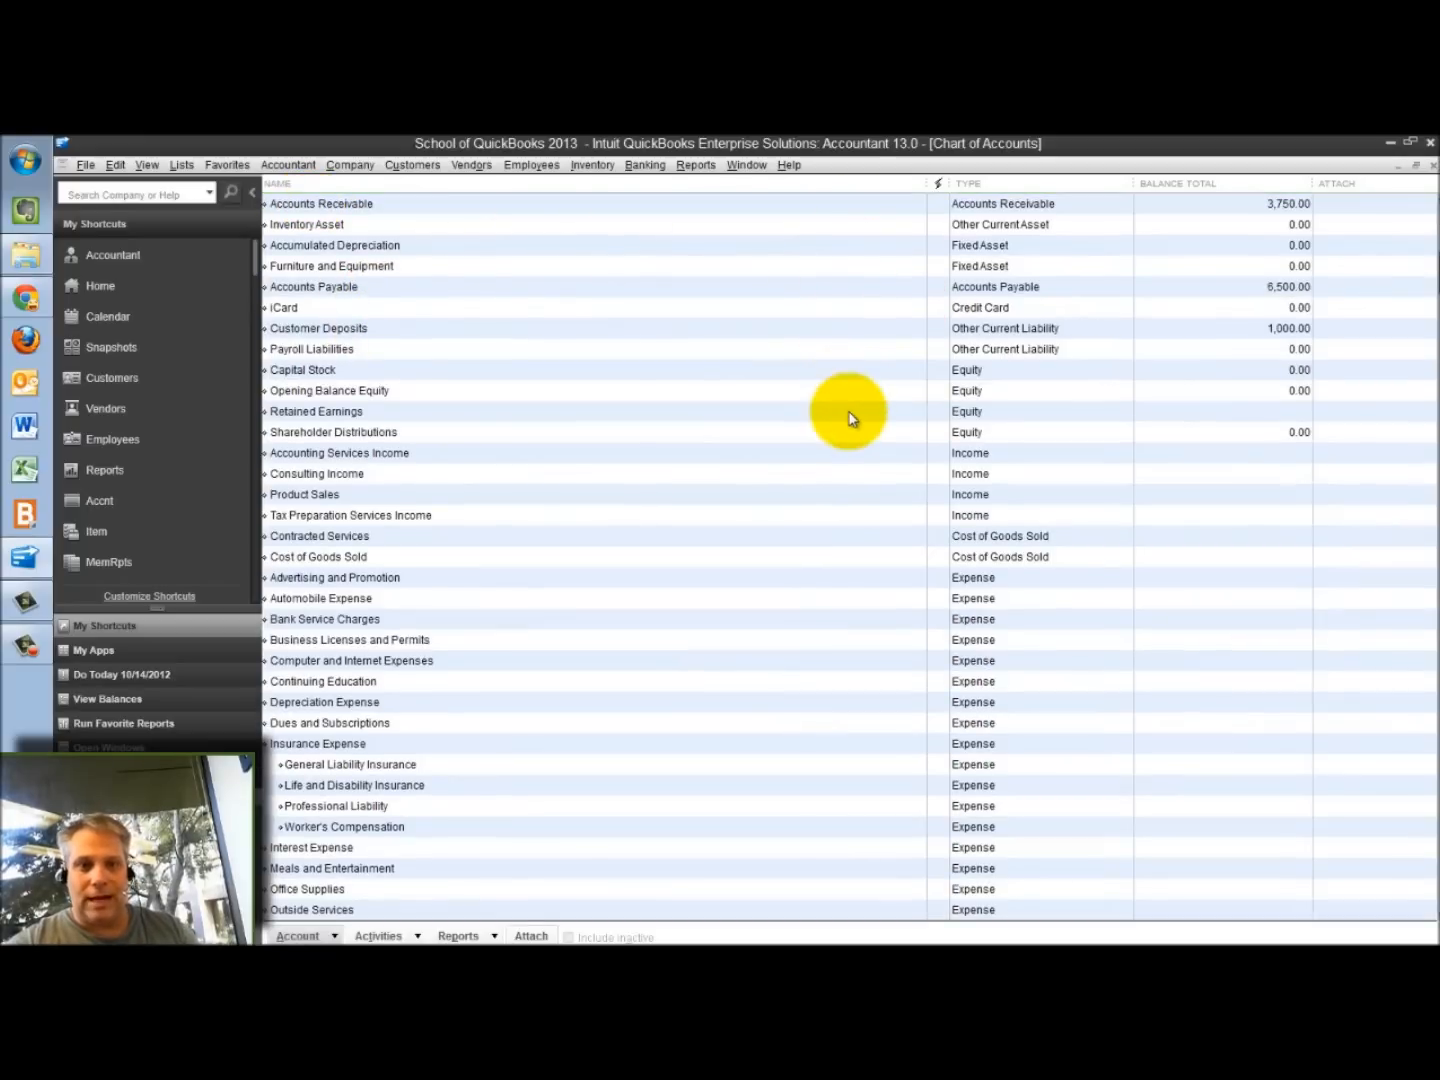
Scroll down the Chart of Accounts list to review account types and balances.
scroll(down, 3)
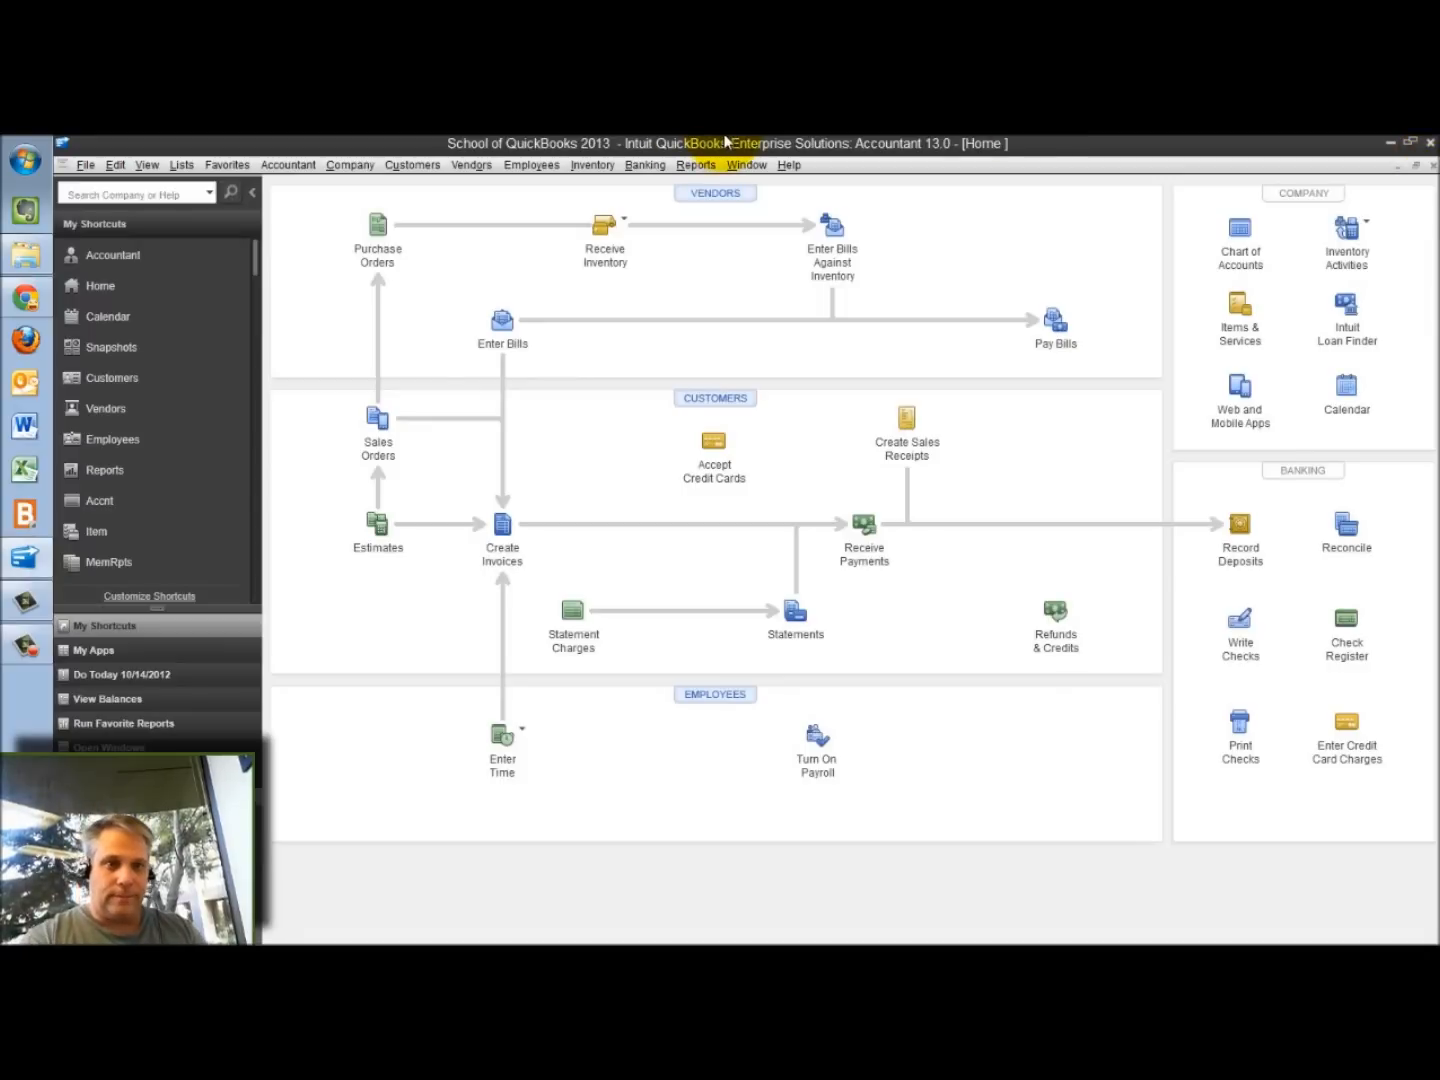
Enter and save a 6,500.00 Blindem Robem & Billum bill to Professional Fees:Legal due 10/24/2012.
click(472, 164)
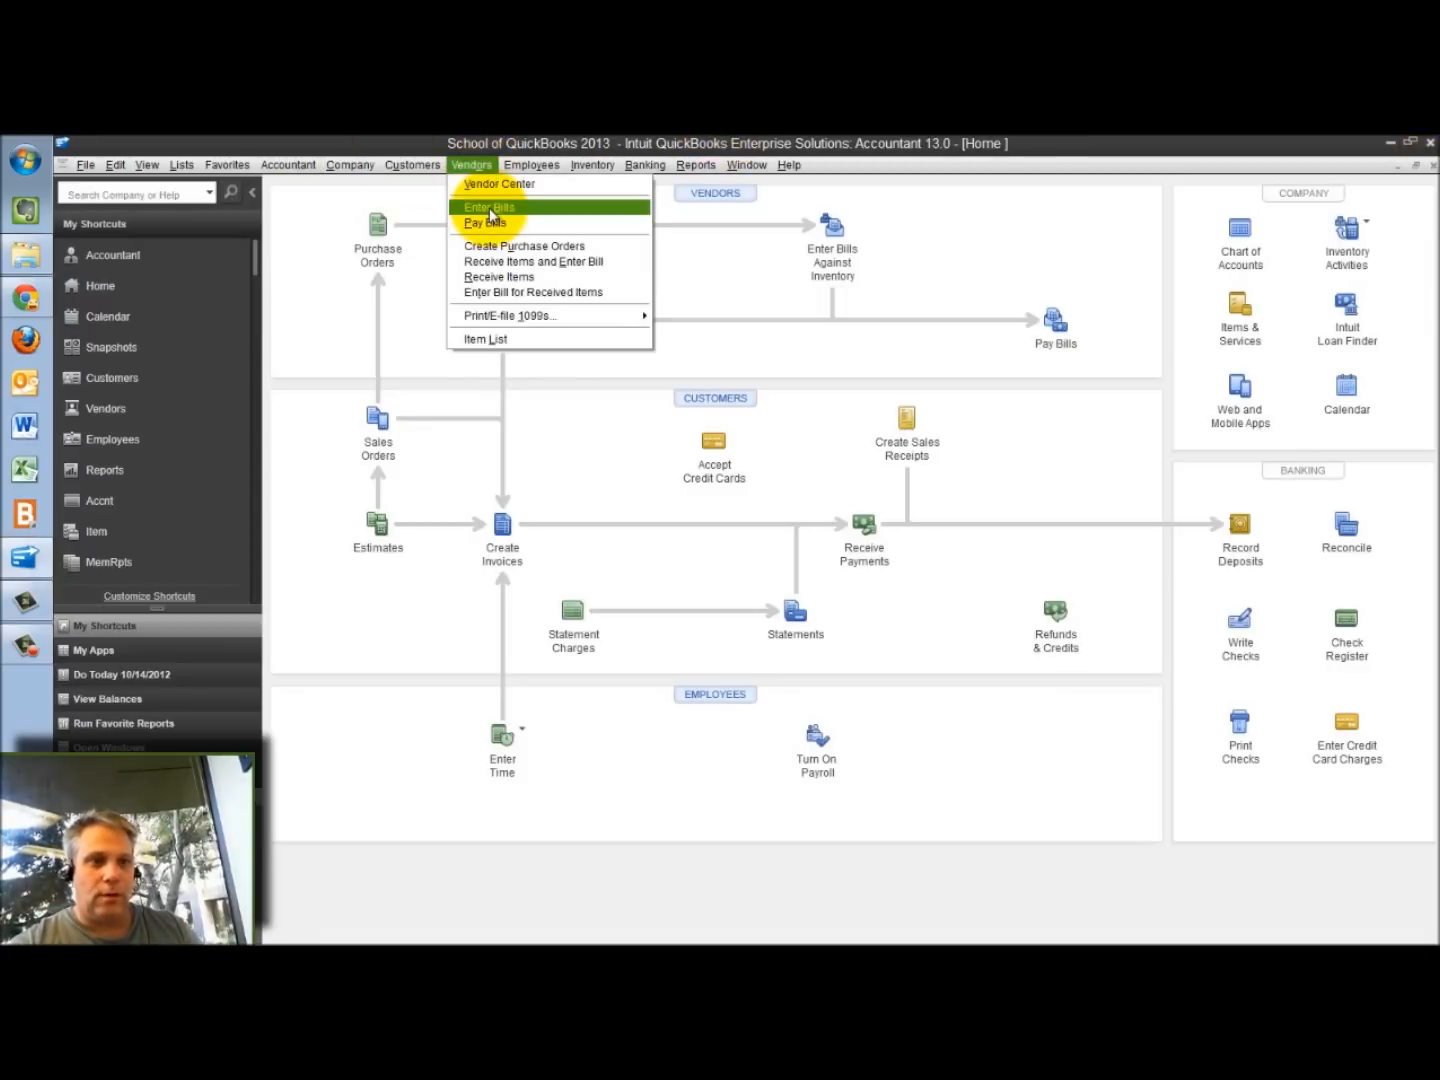
click(490, 208)
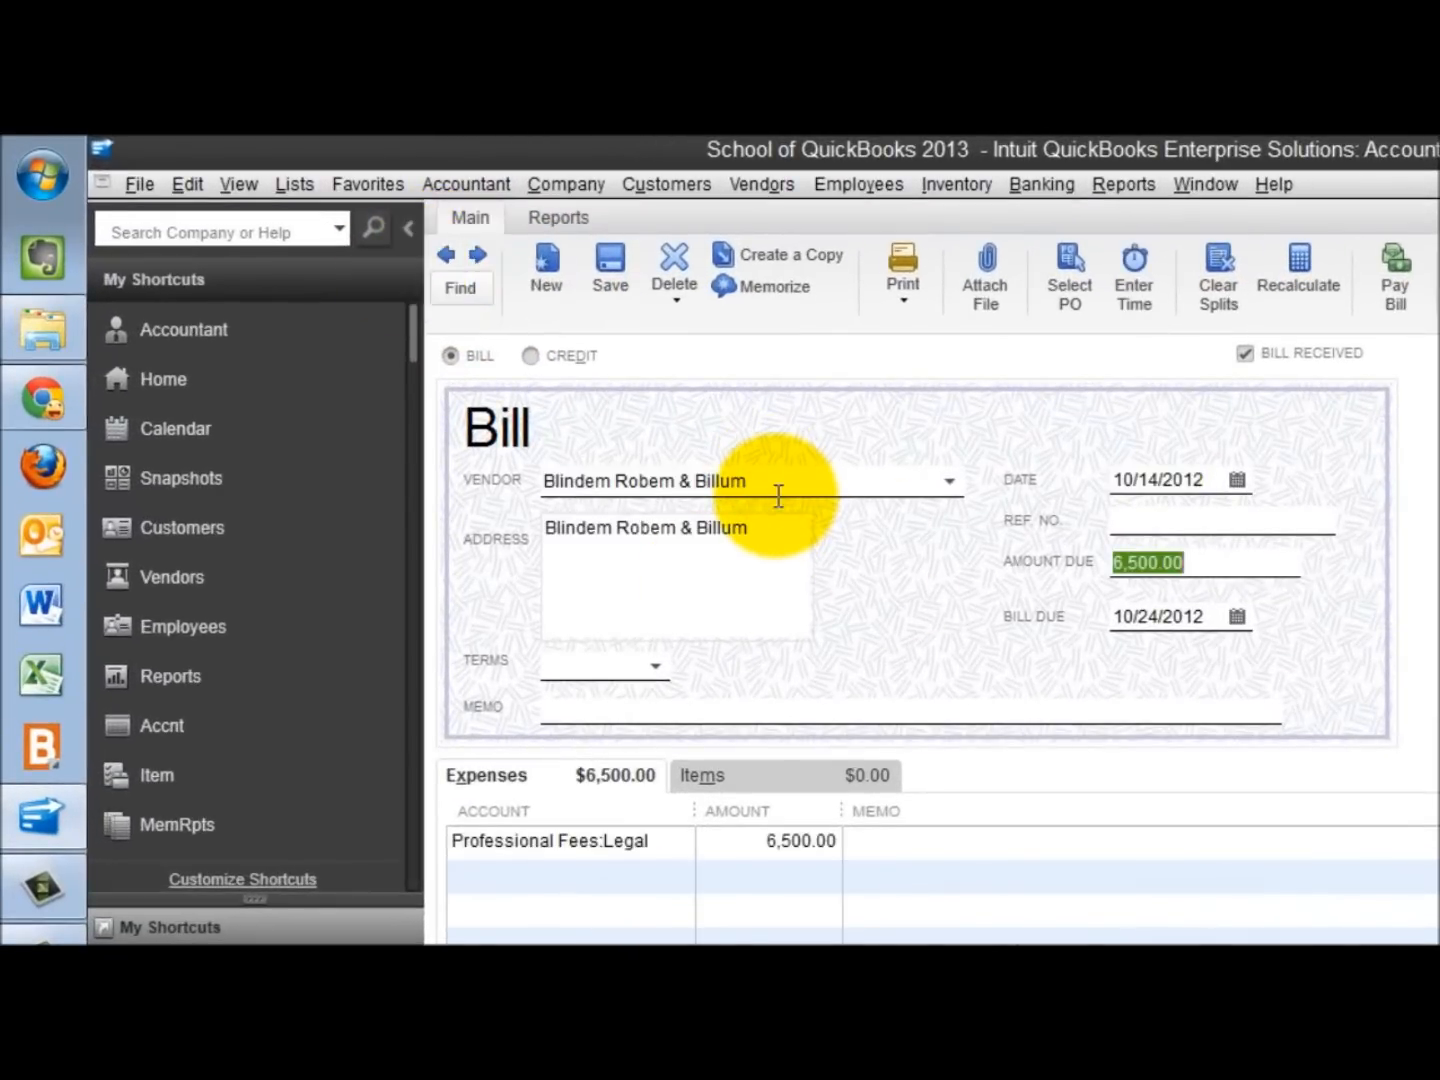
mouse_move(782, 452)
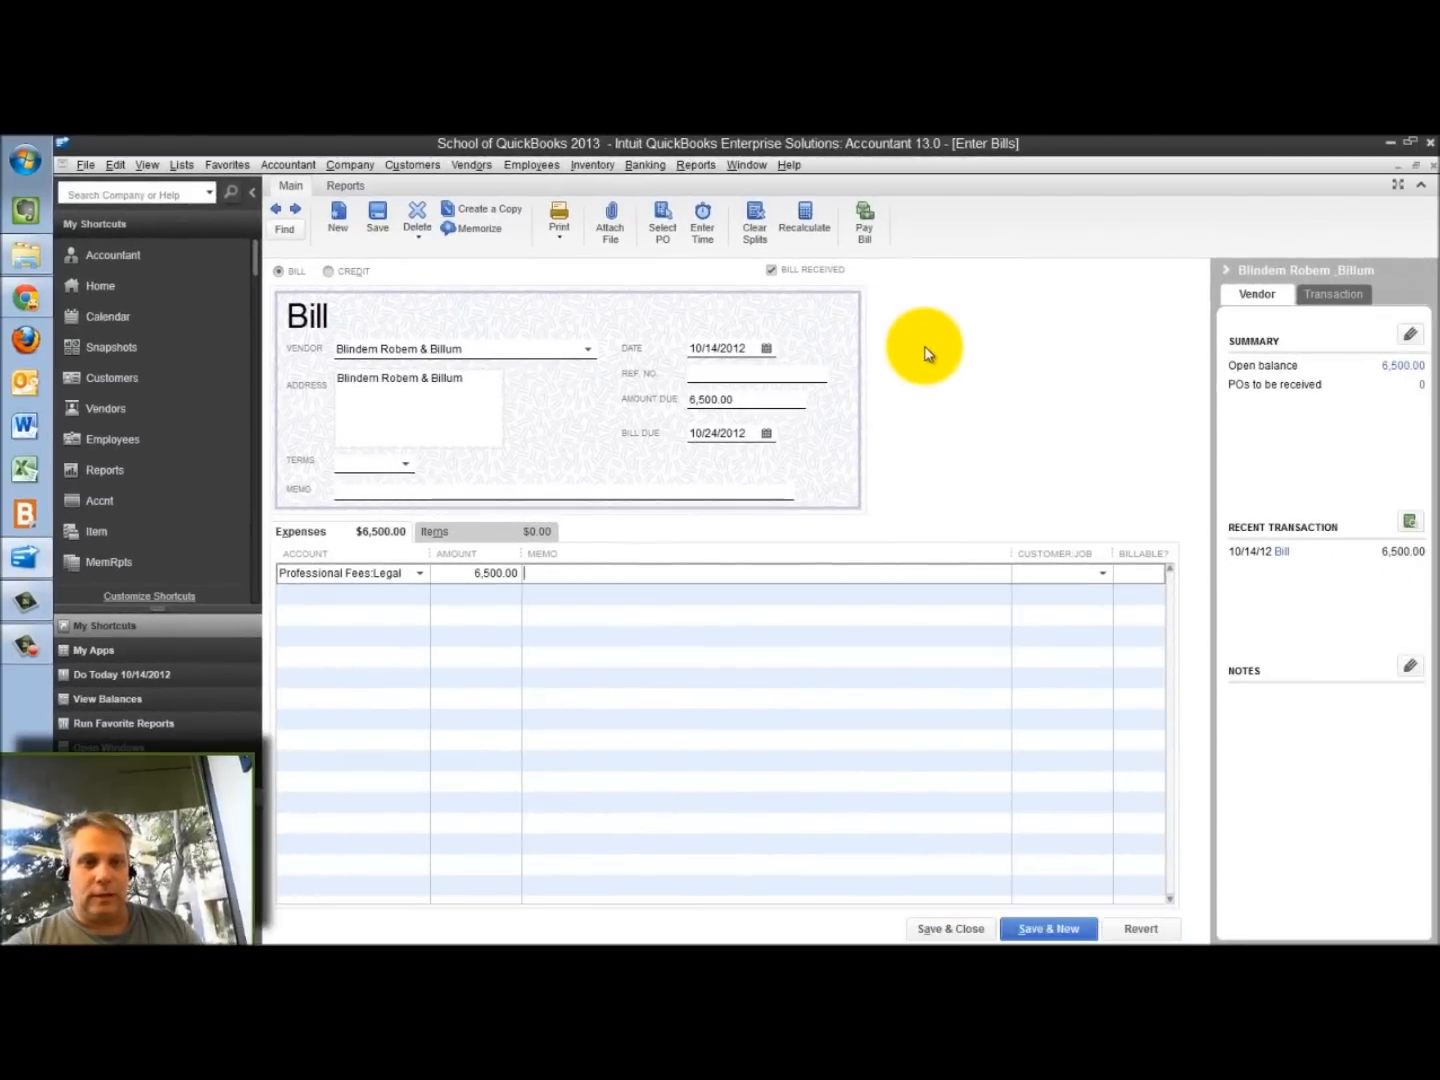
click(644, 164)
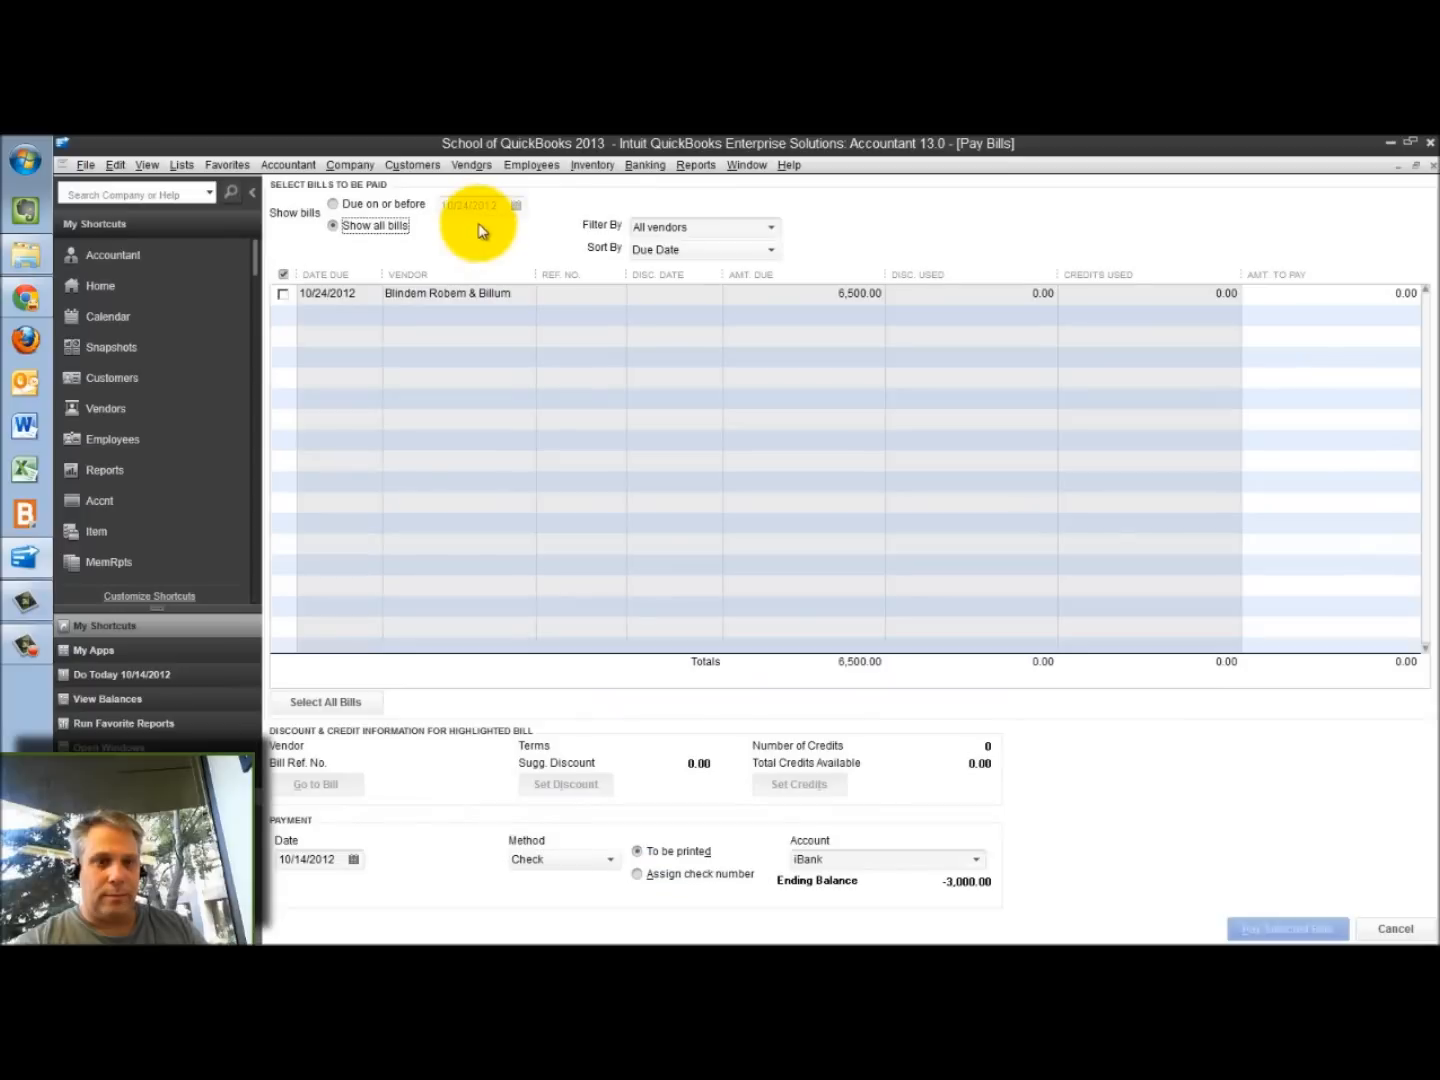
Show all unpaid bills and pay the 6,500.00 Blindem Robem & Billum bill by iBank check.
click(284, 294)
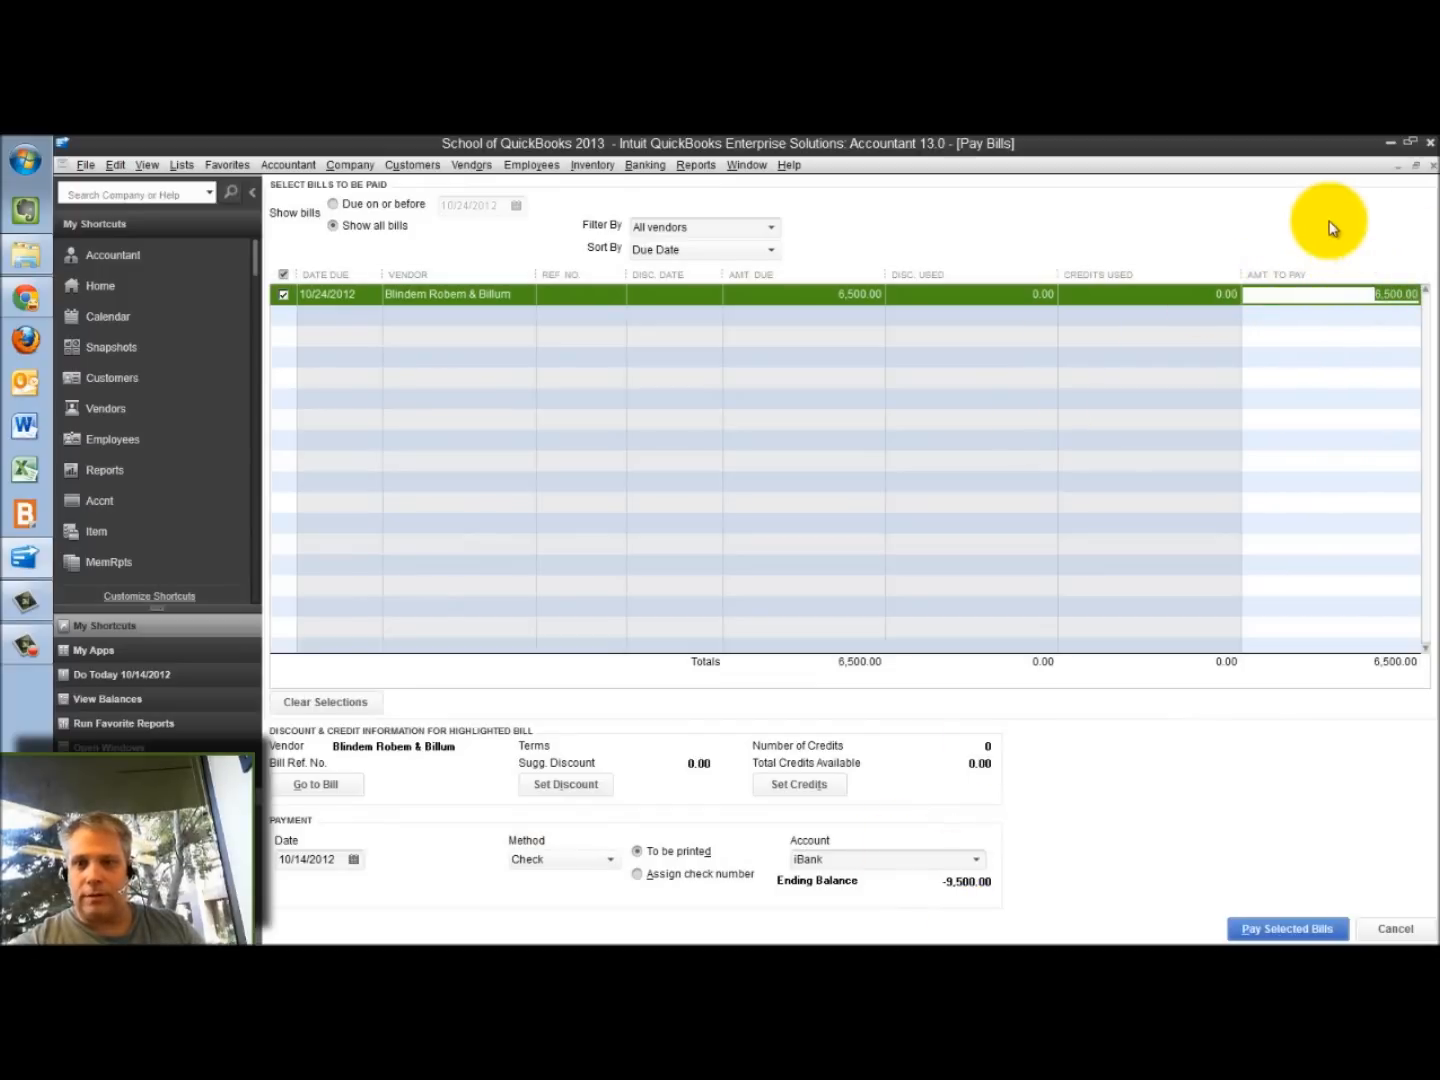
mouse_move(1124, 852)
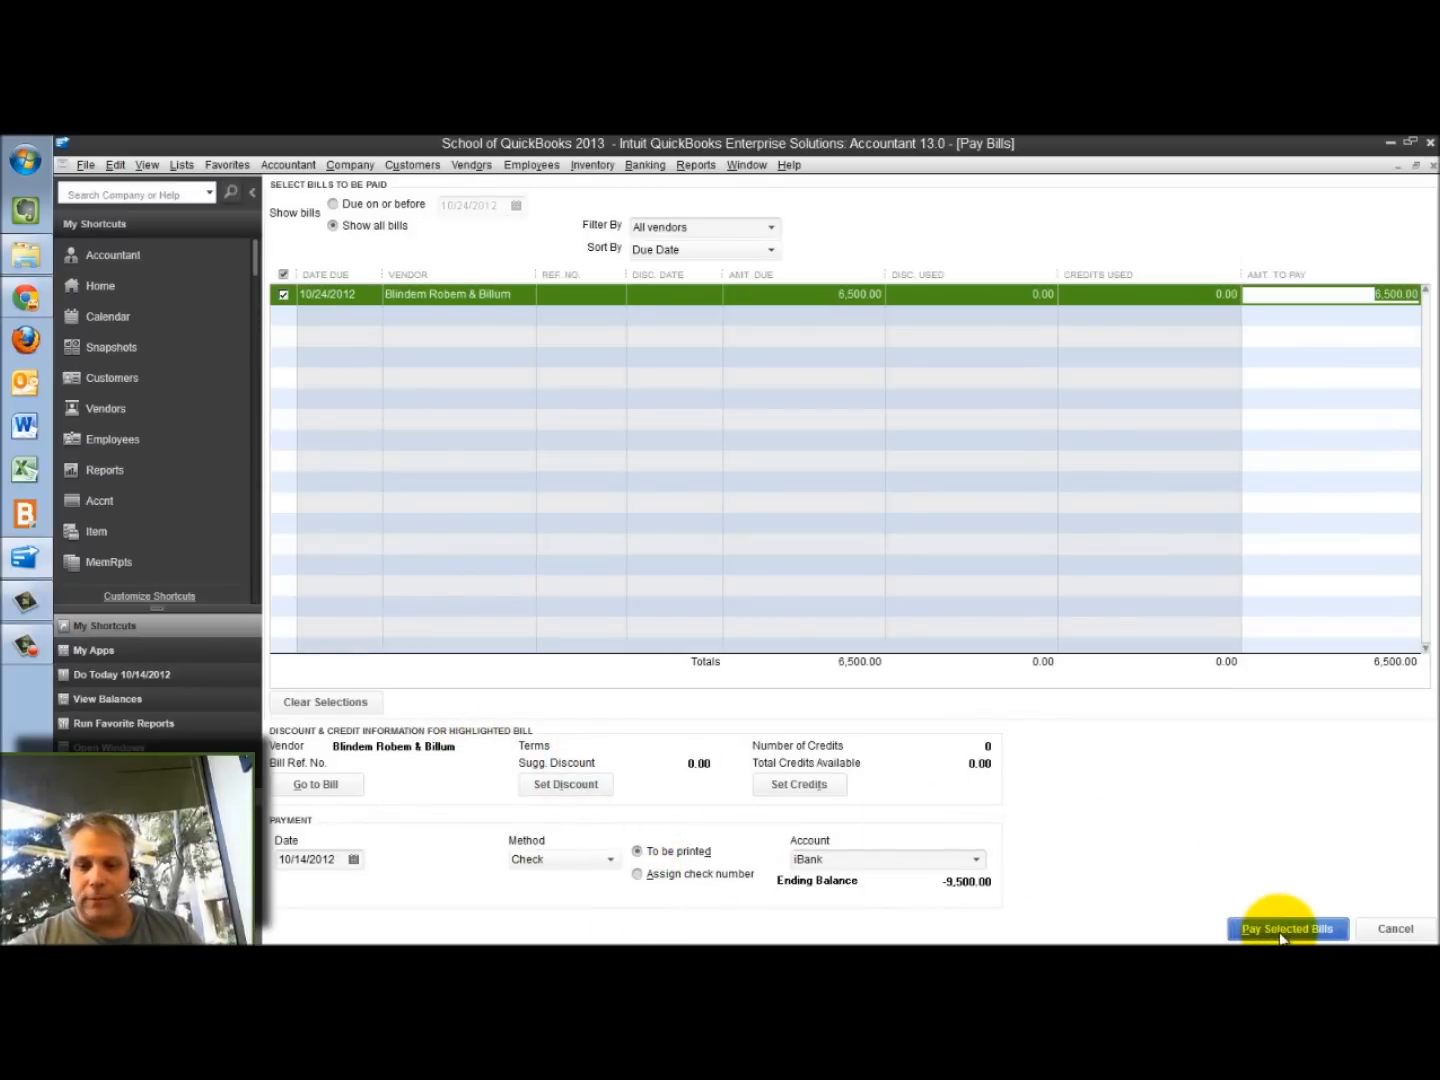
click(1288, 928)
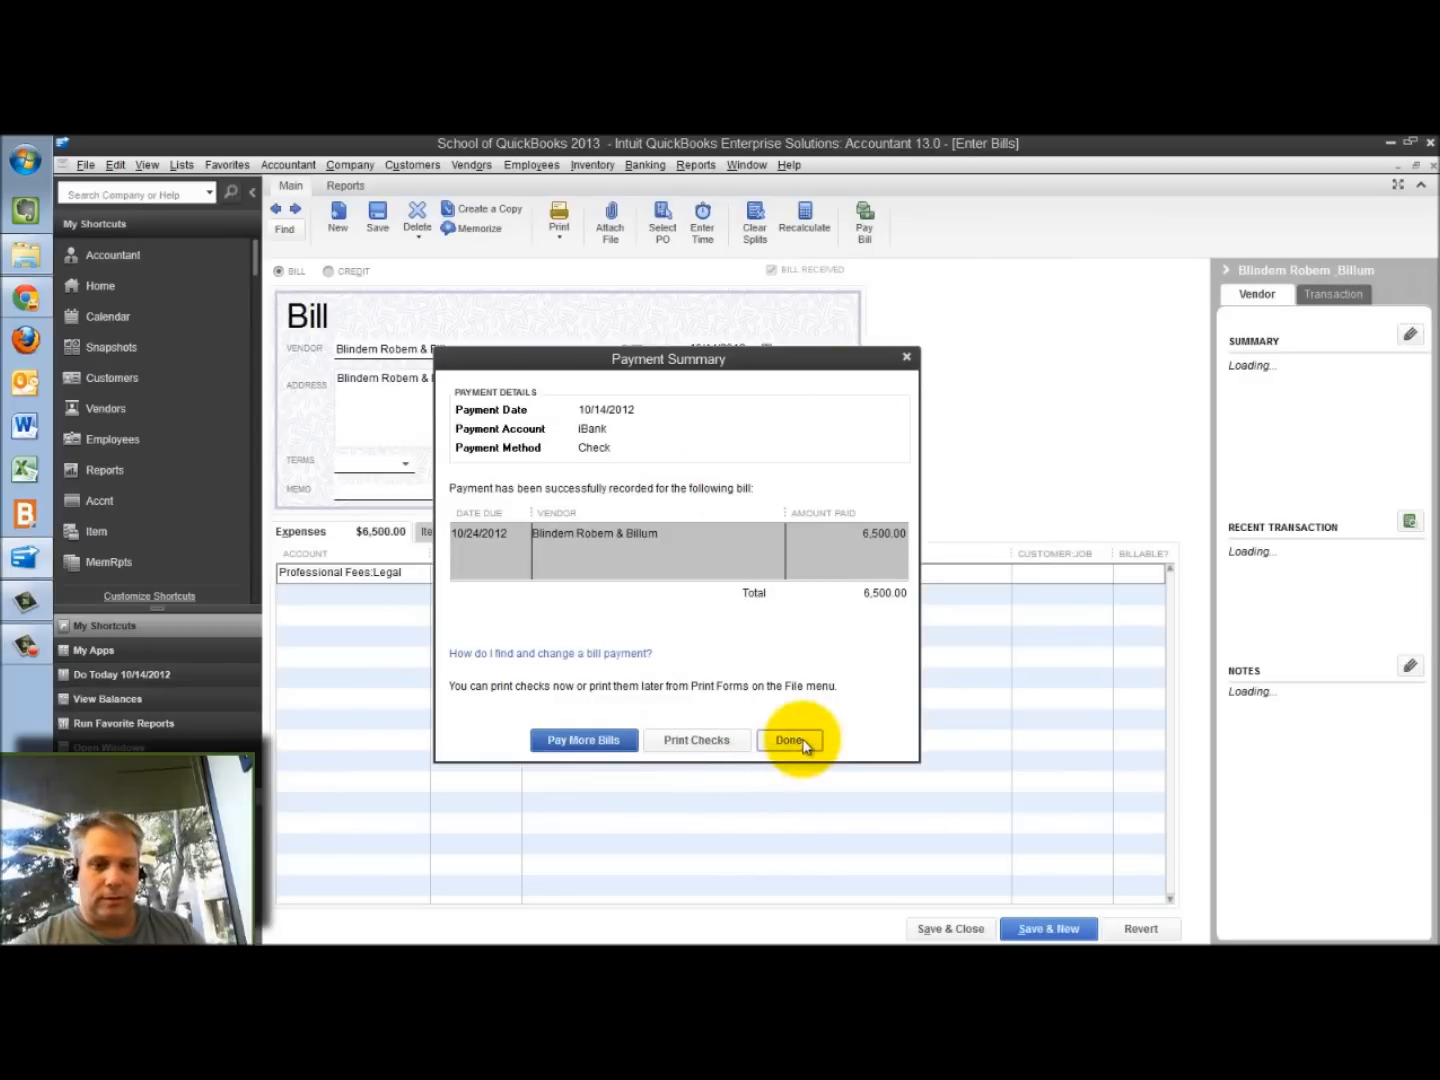
click(790, 740)
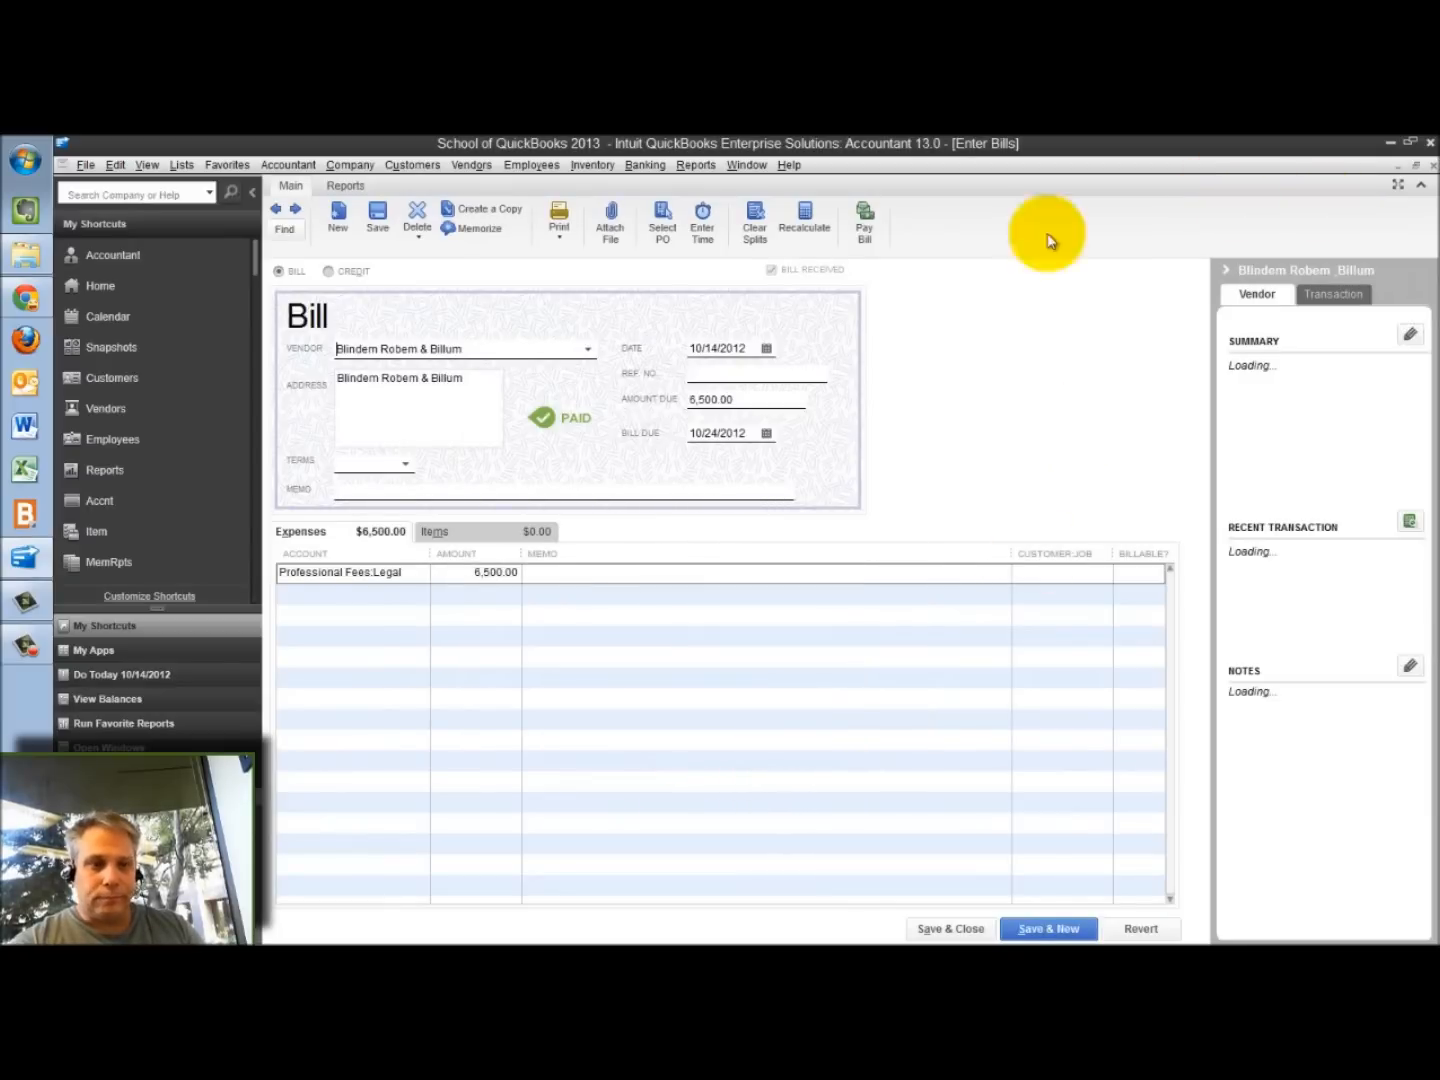
mouse_move(1062, 392)
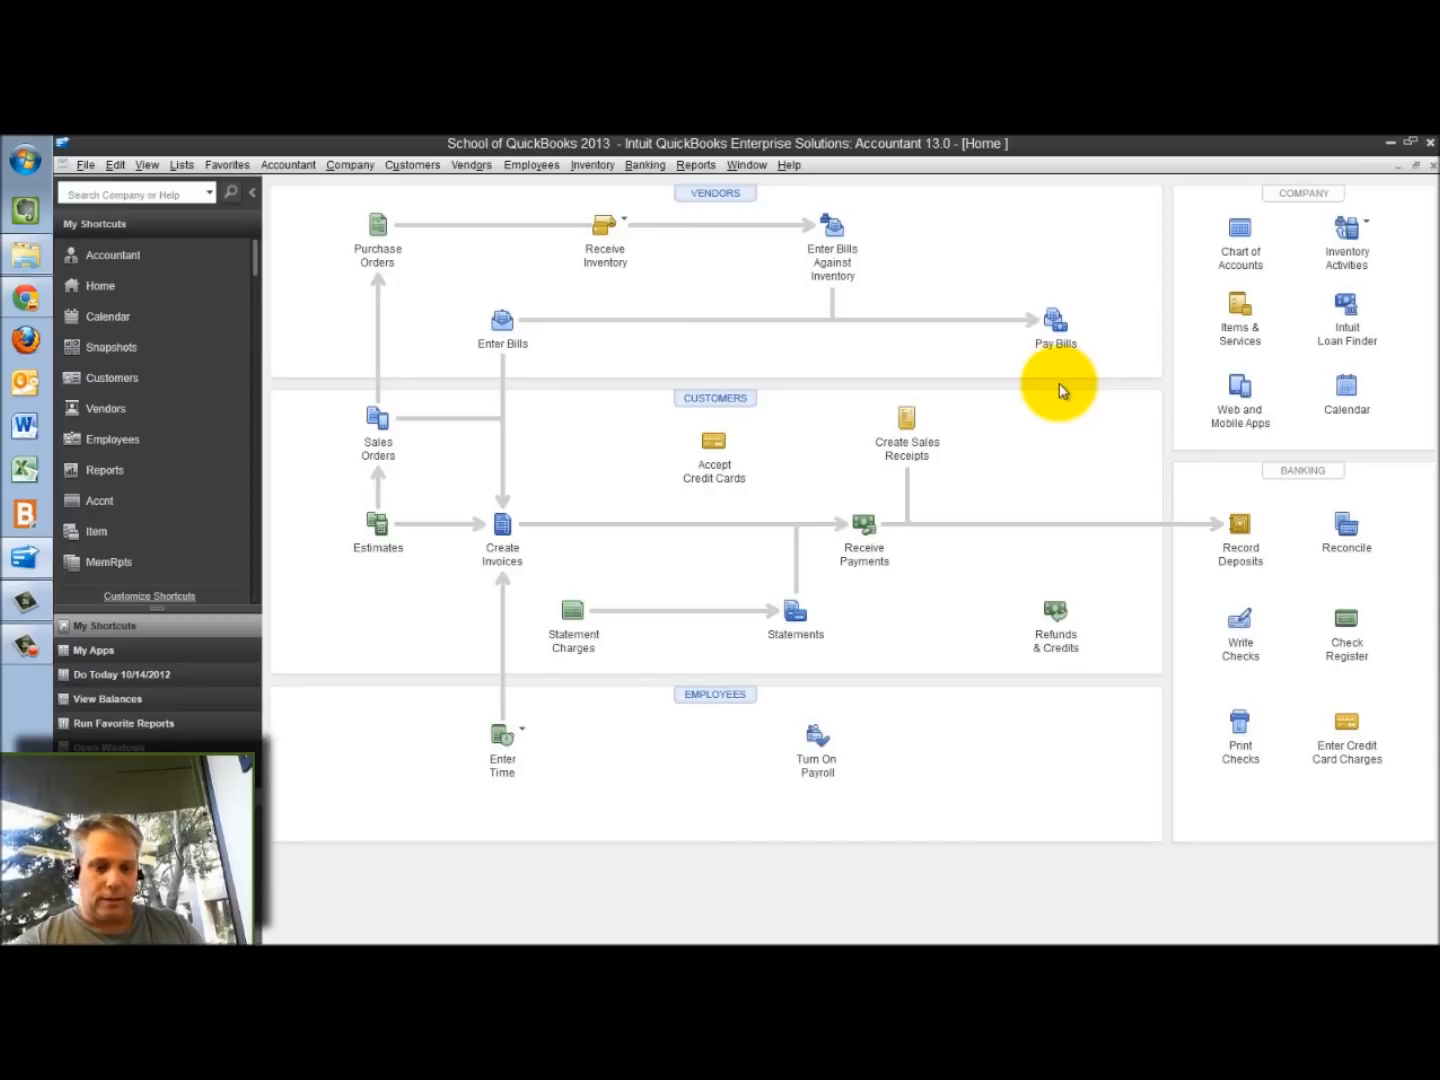
Record a 2,500.00 payment against Always Right, Inc. invoice 3, leaving 0.00 balance due.
click(500, 524)
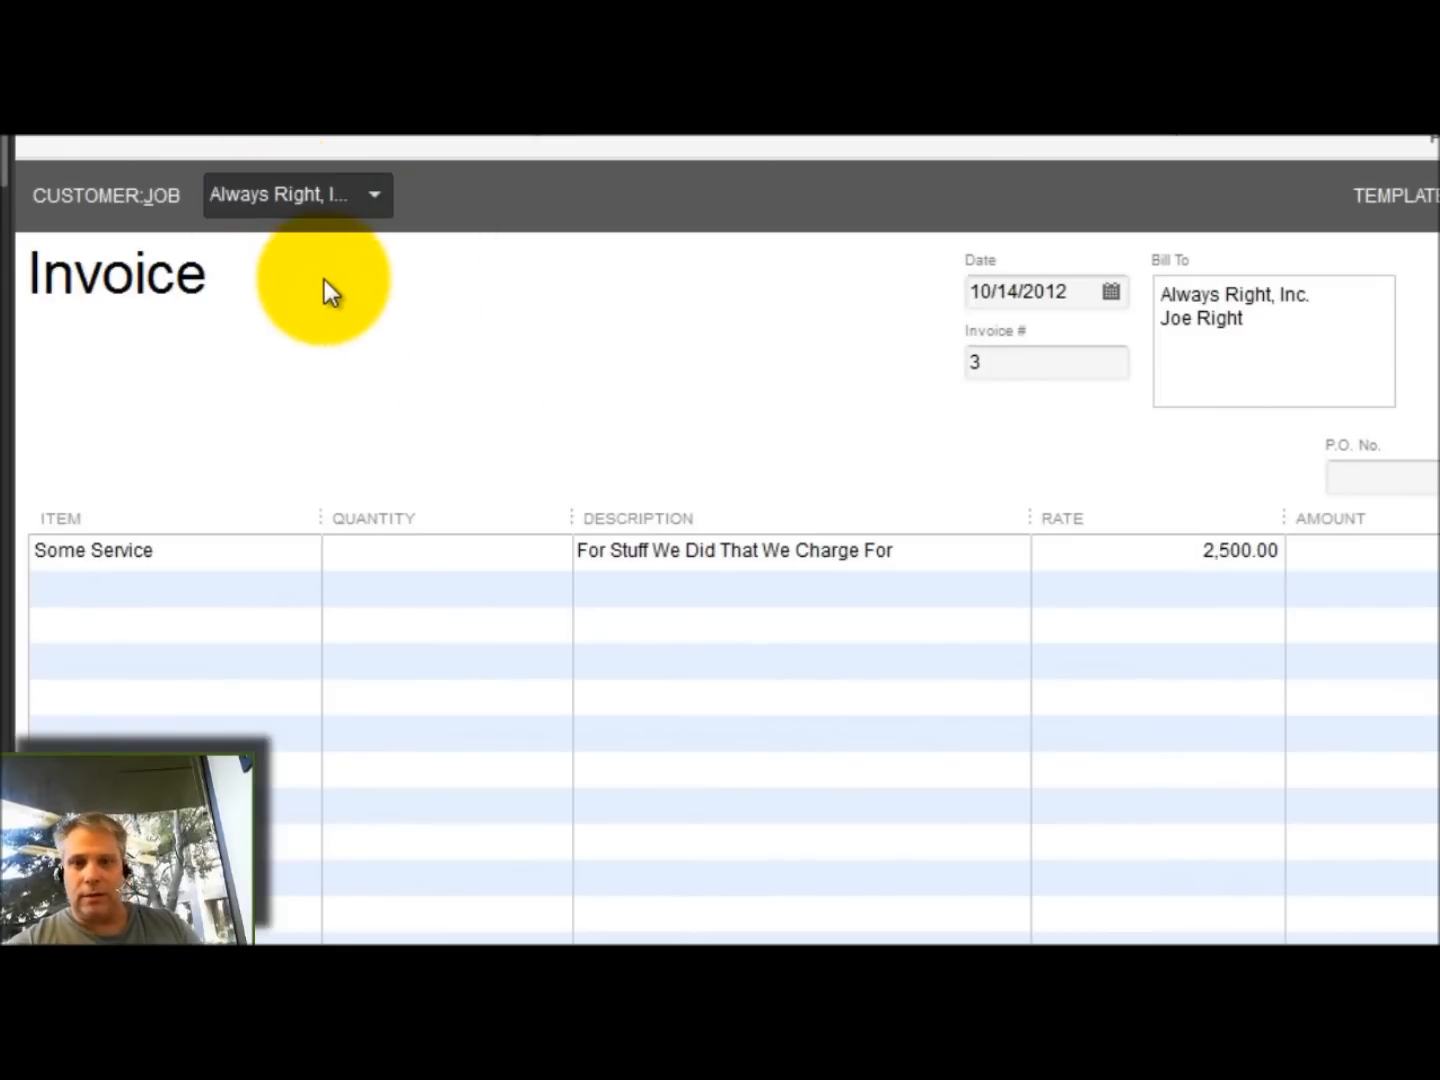
mouse_move(176, 584)
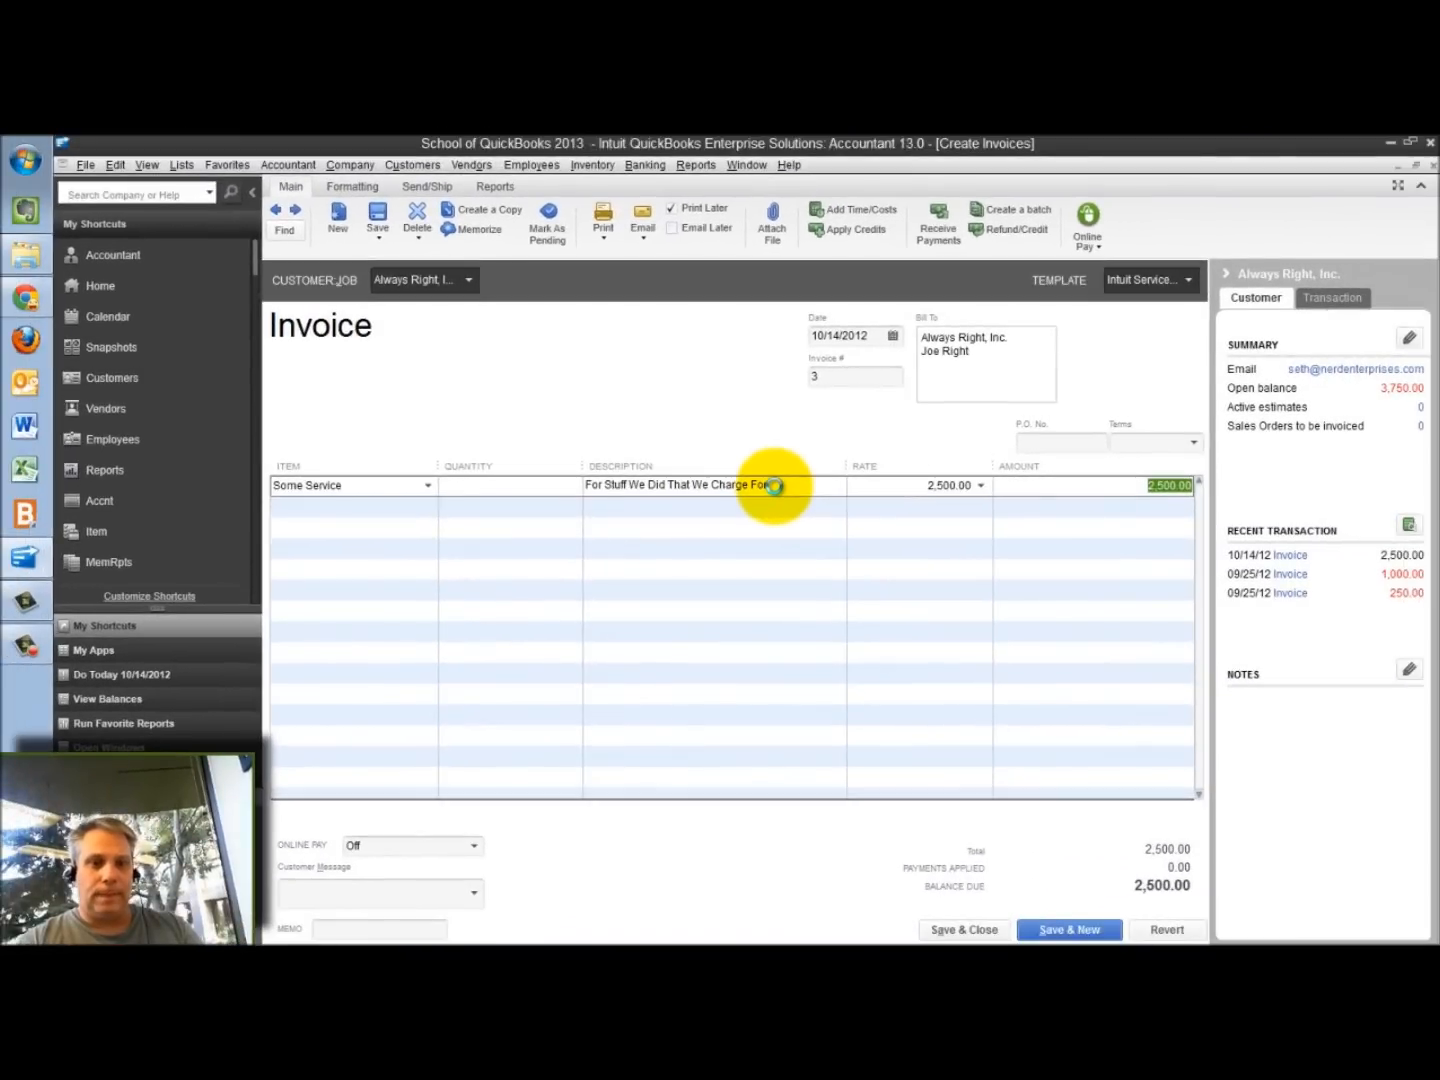
click(936, 222)
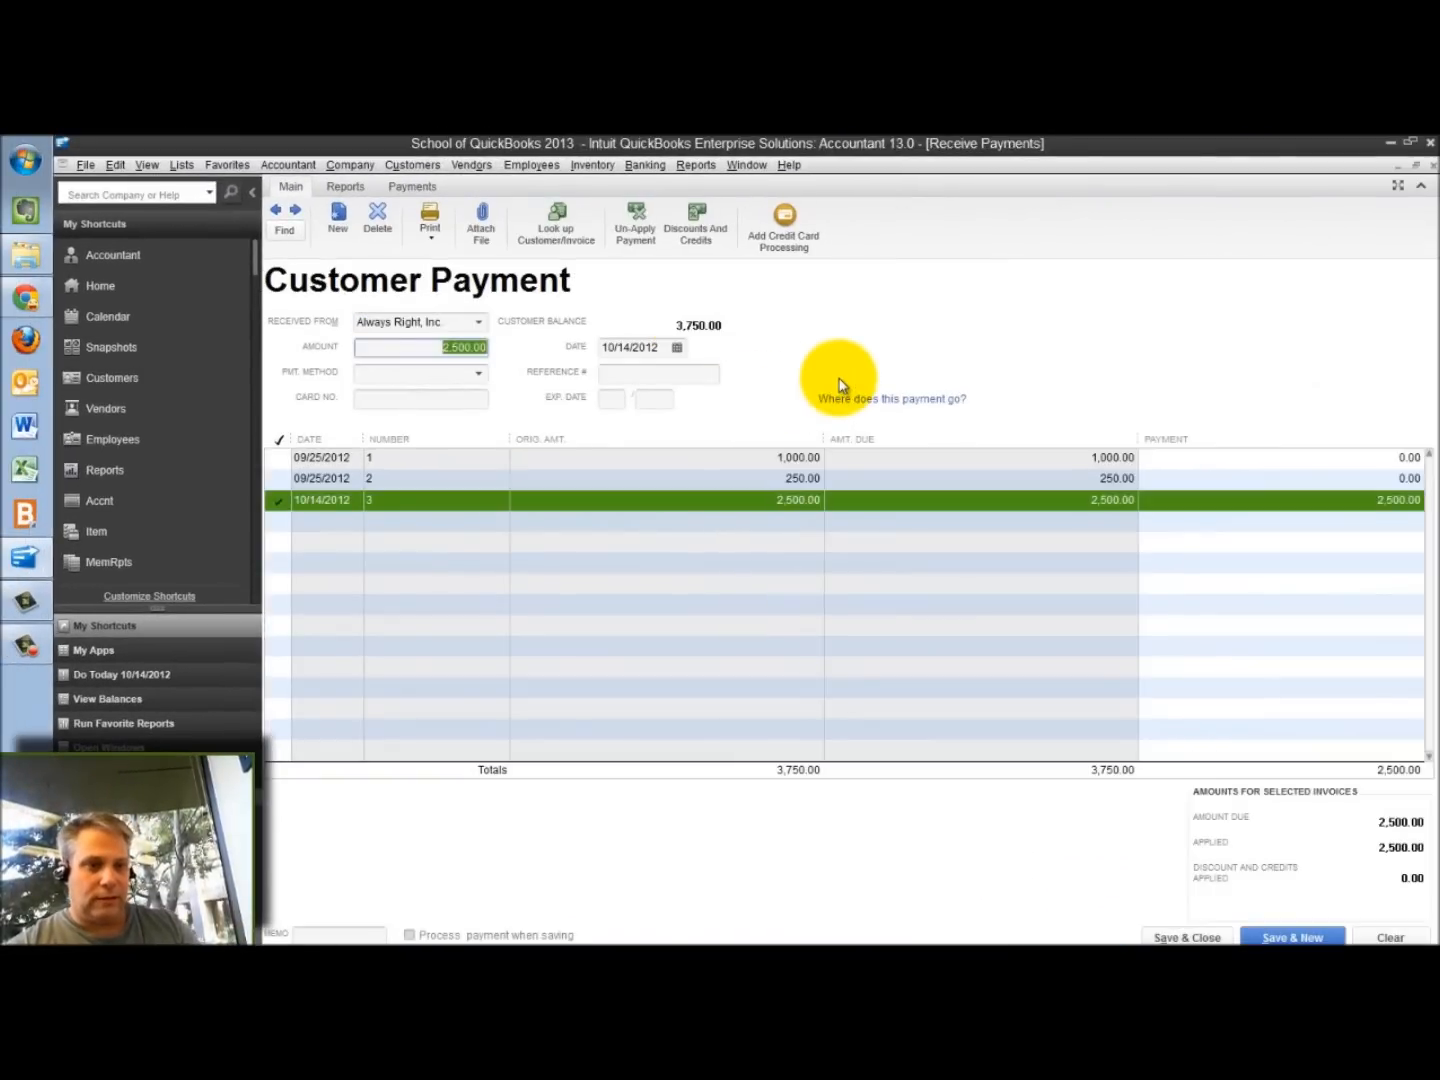
click(658, 372)
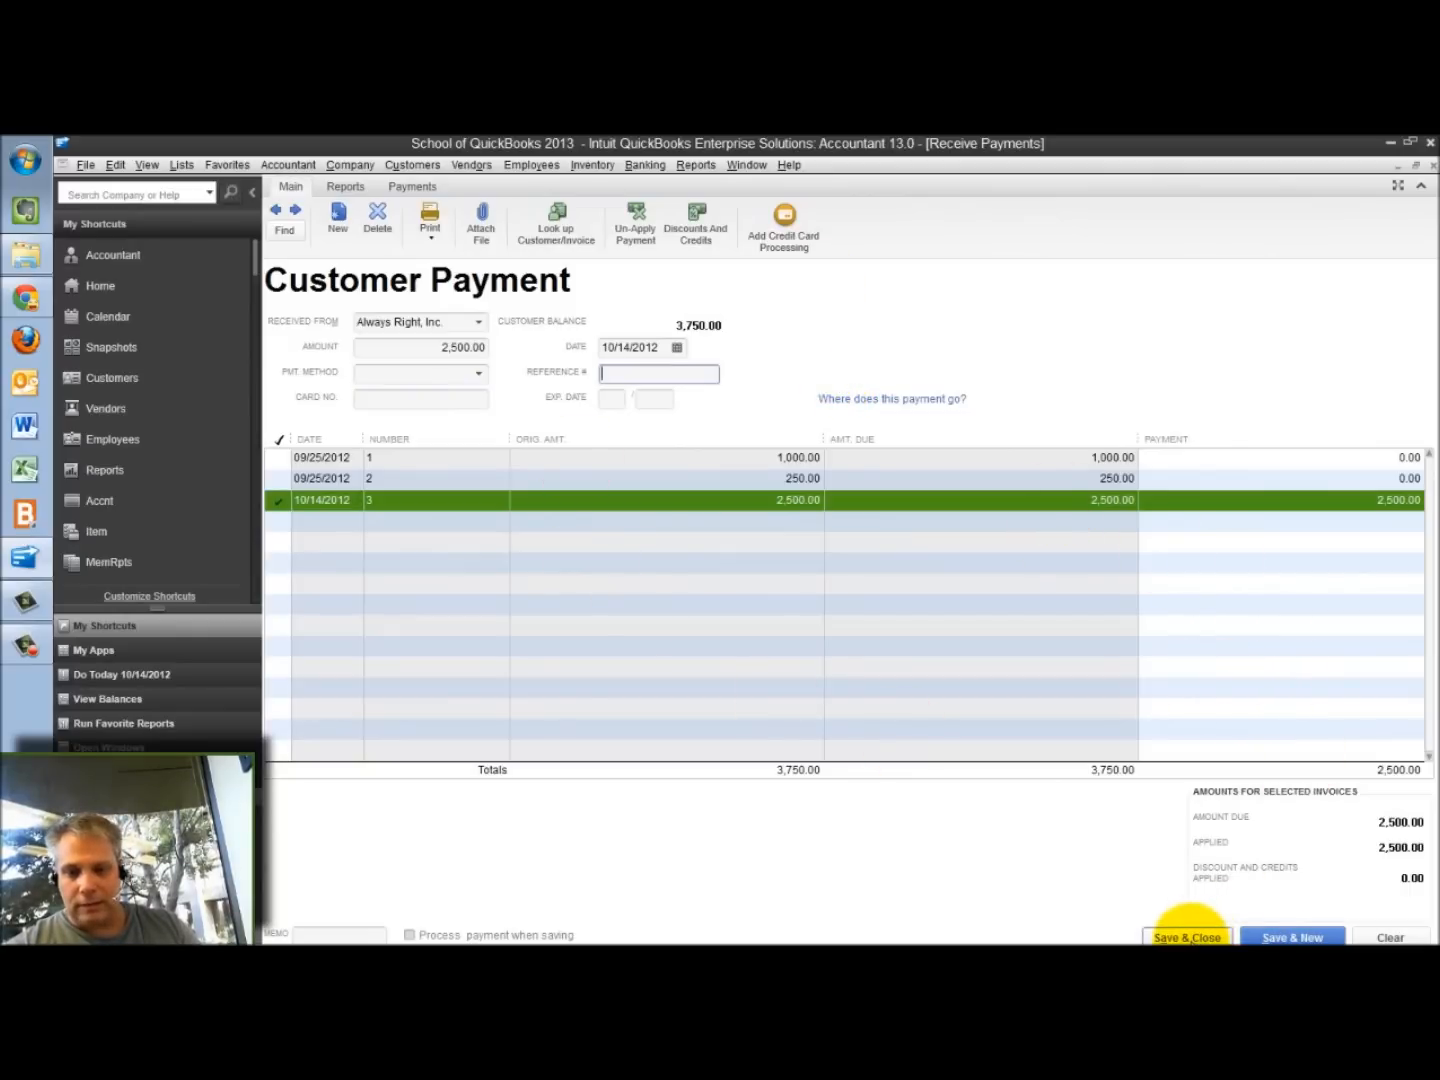
click(1188, 936)
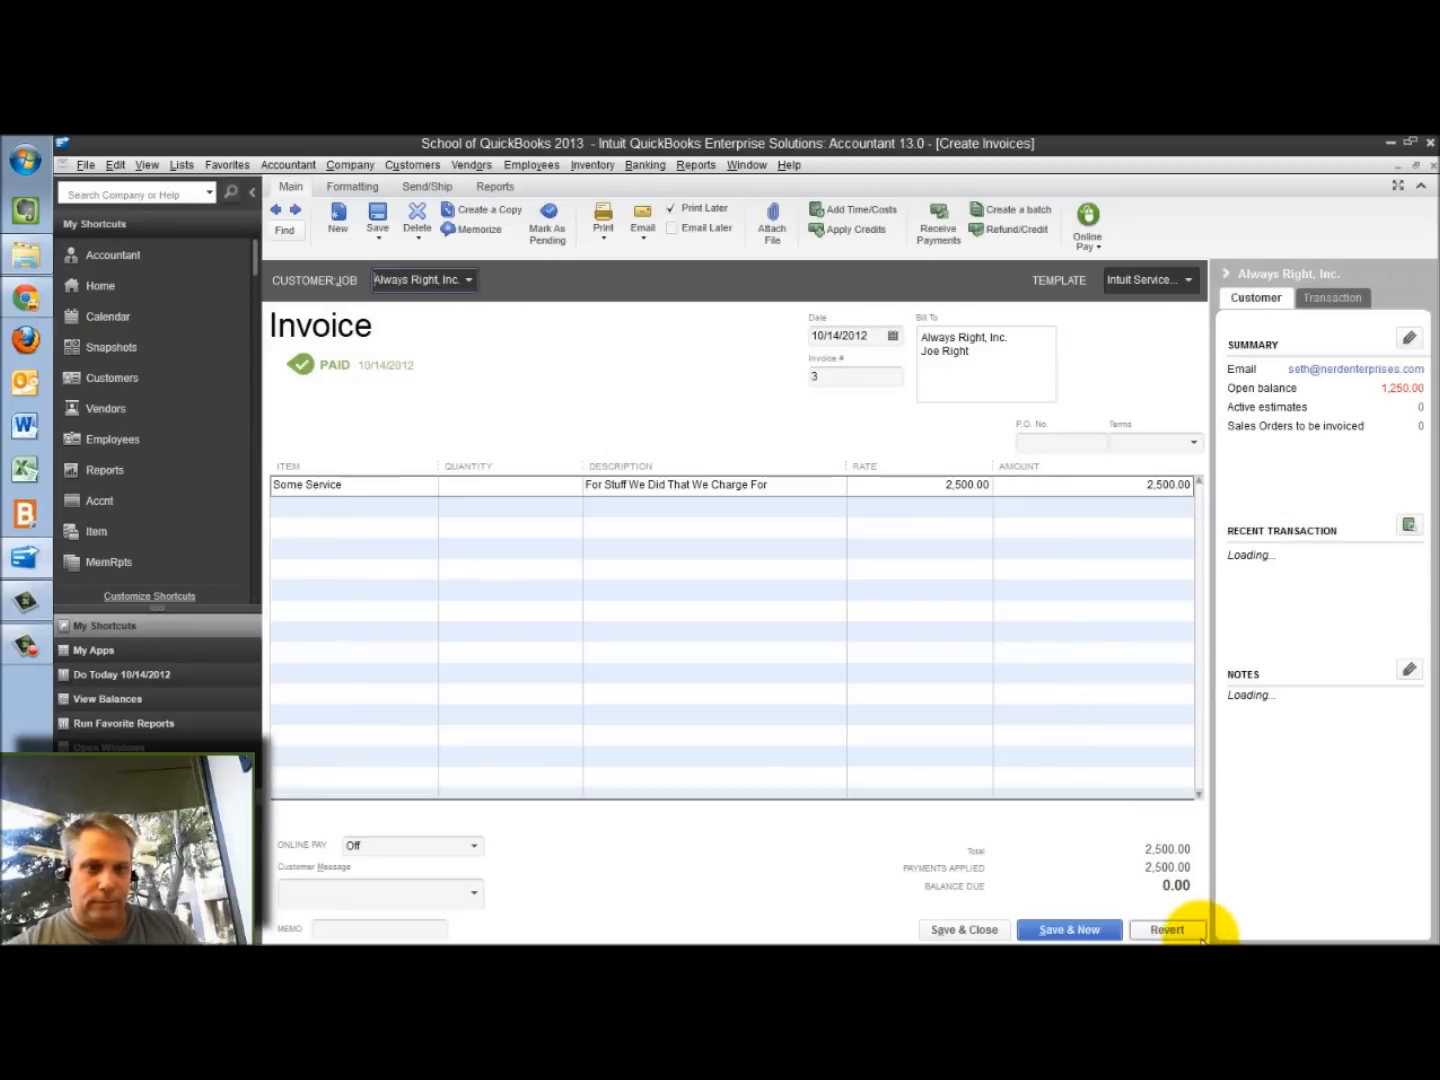
Deposit the 2,500.00 Always Right, Inc. payment from Undeposited Funds into iBank and close the invoice.
click(644, 164)
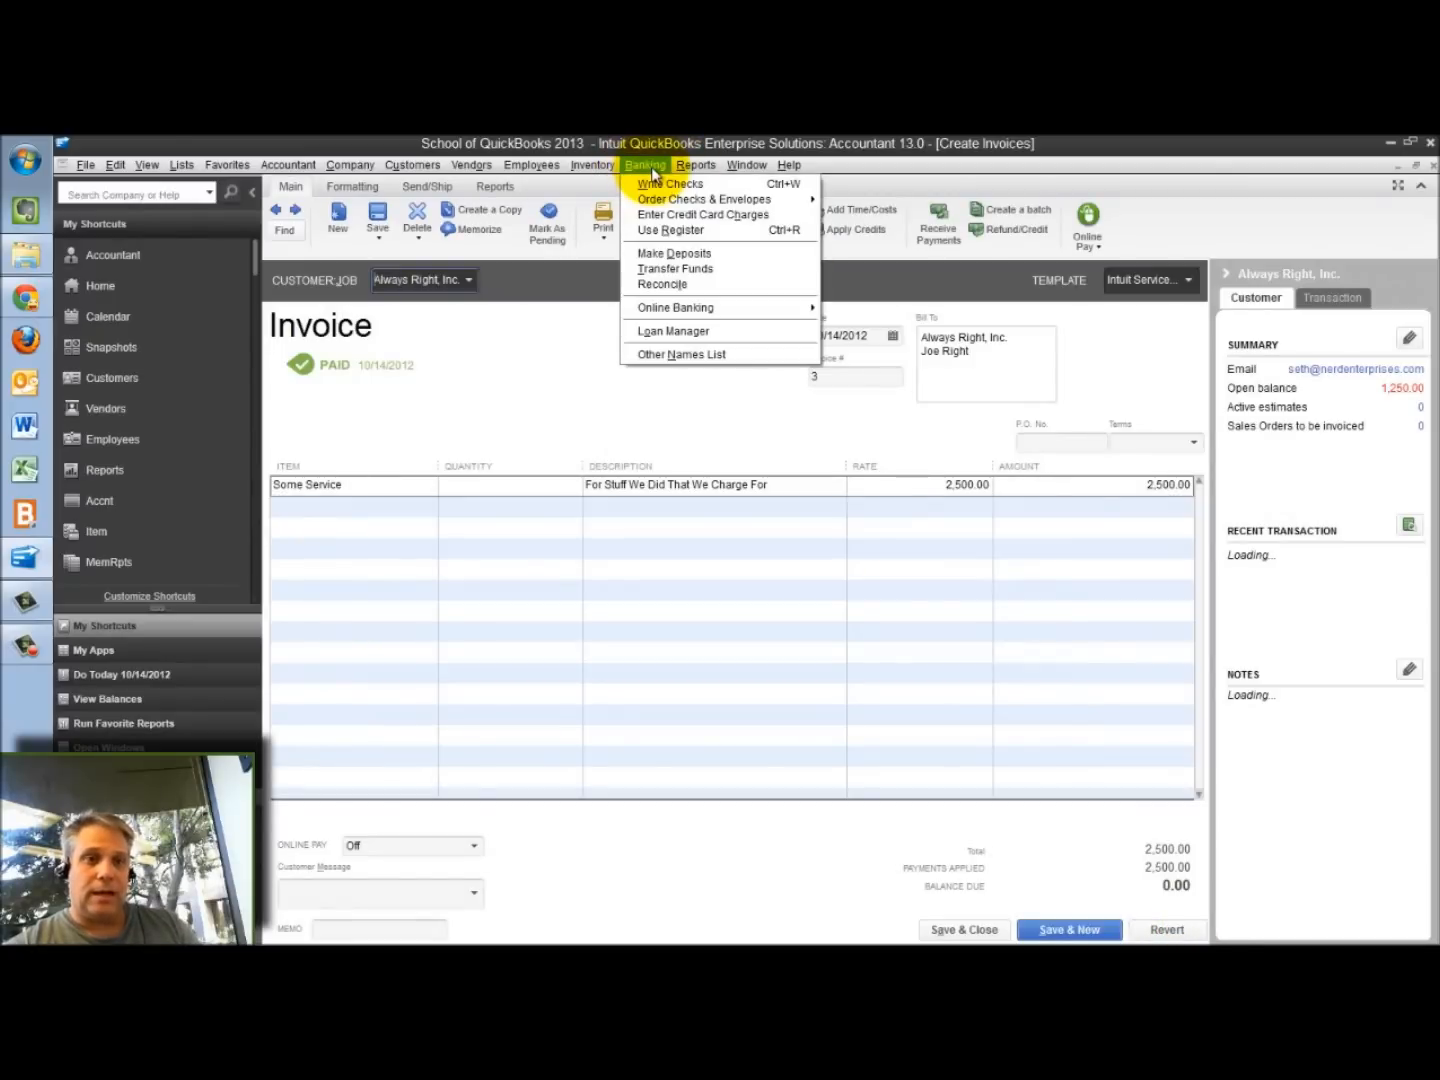
click(672, 252)
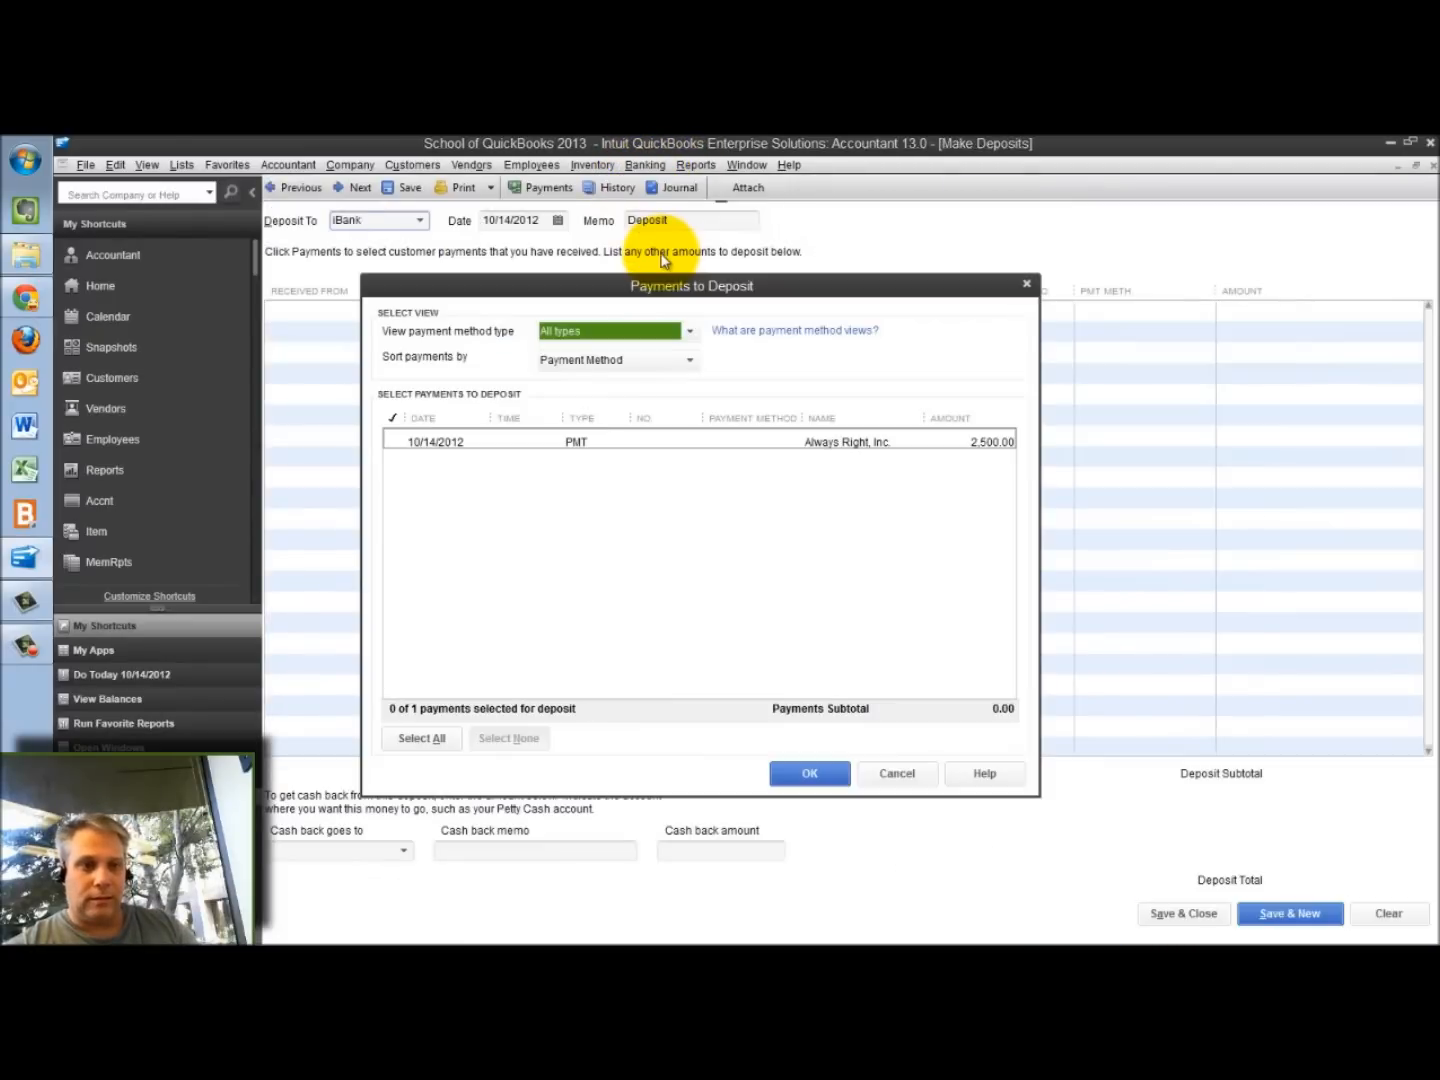
click(392, 440)
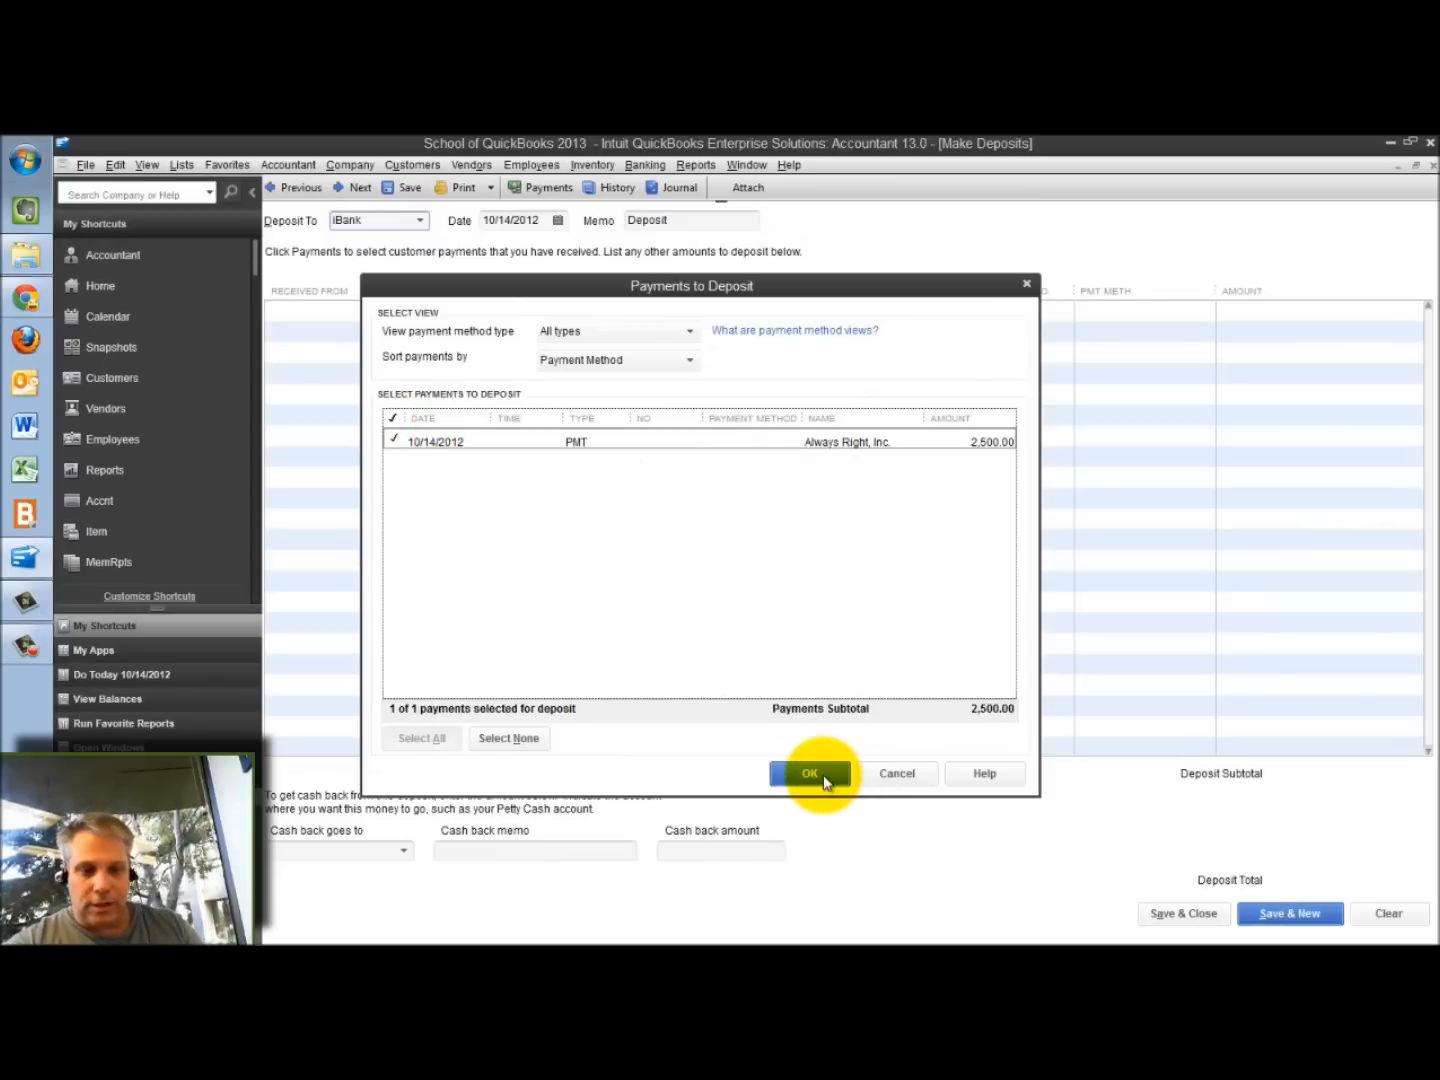
click(808, 772)
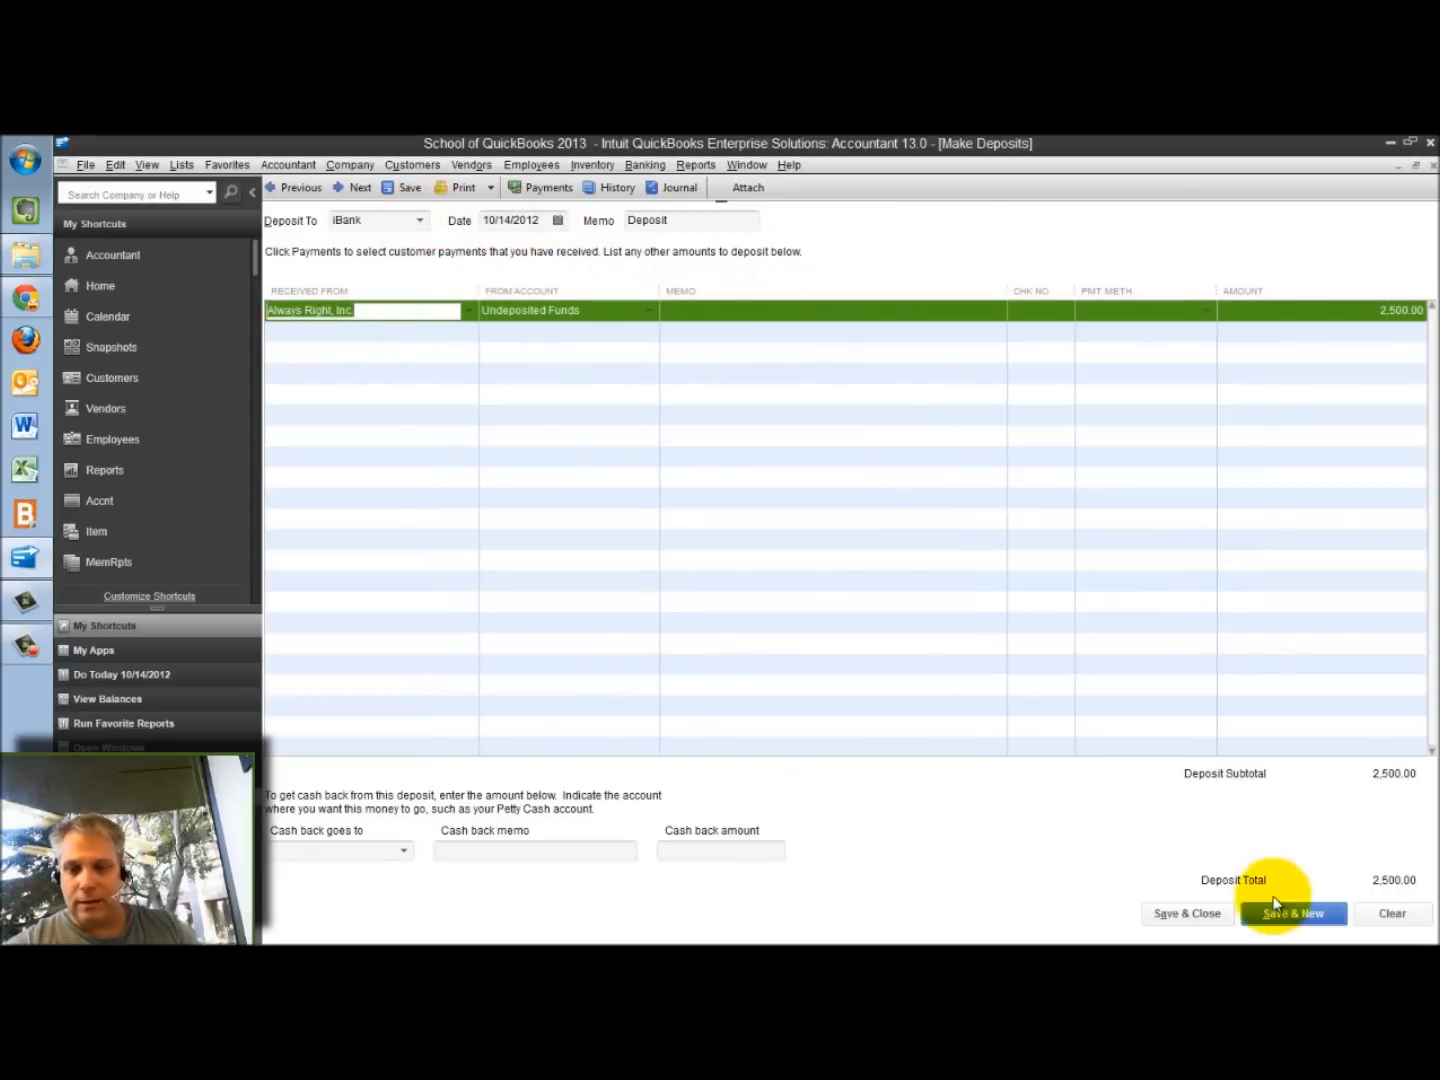
click(1294, 912)
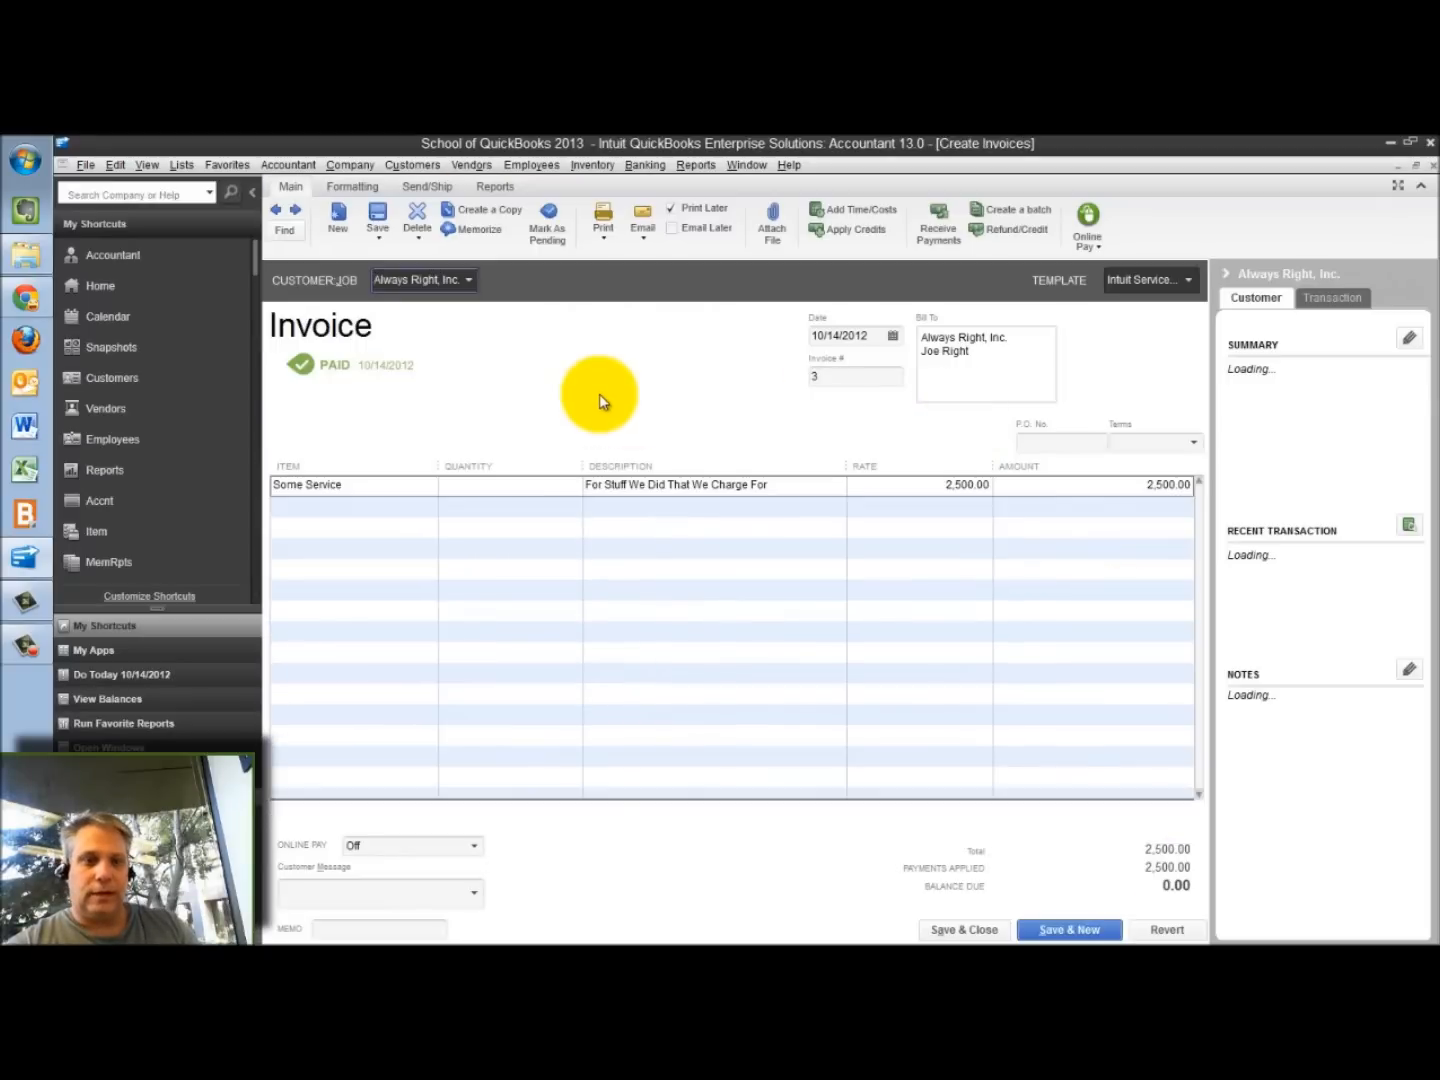
click(962, 928)
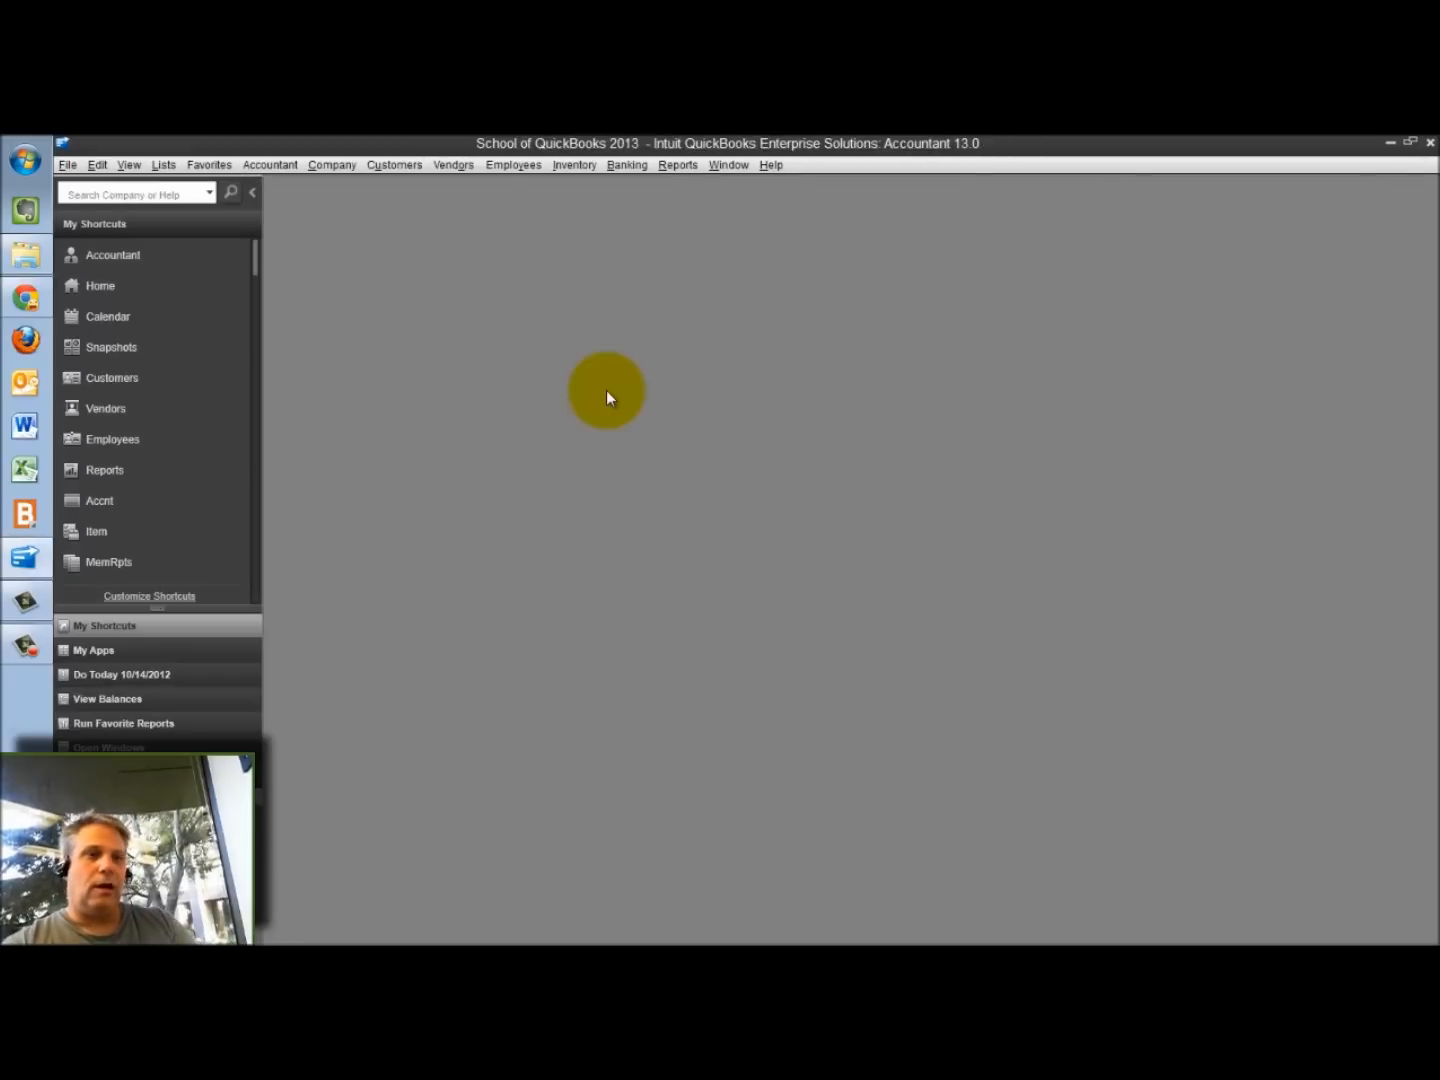